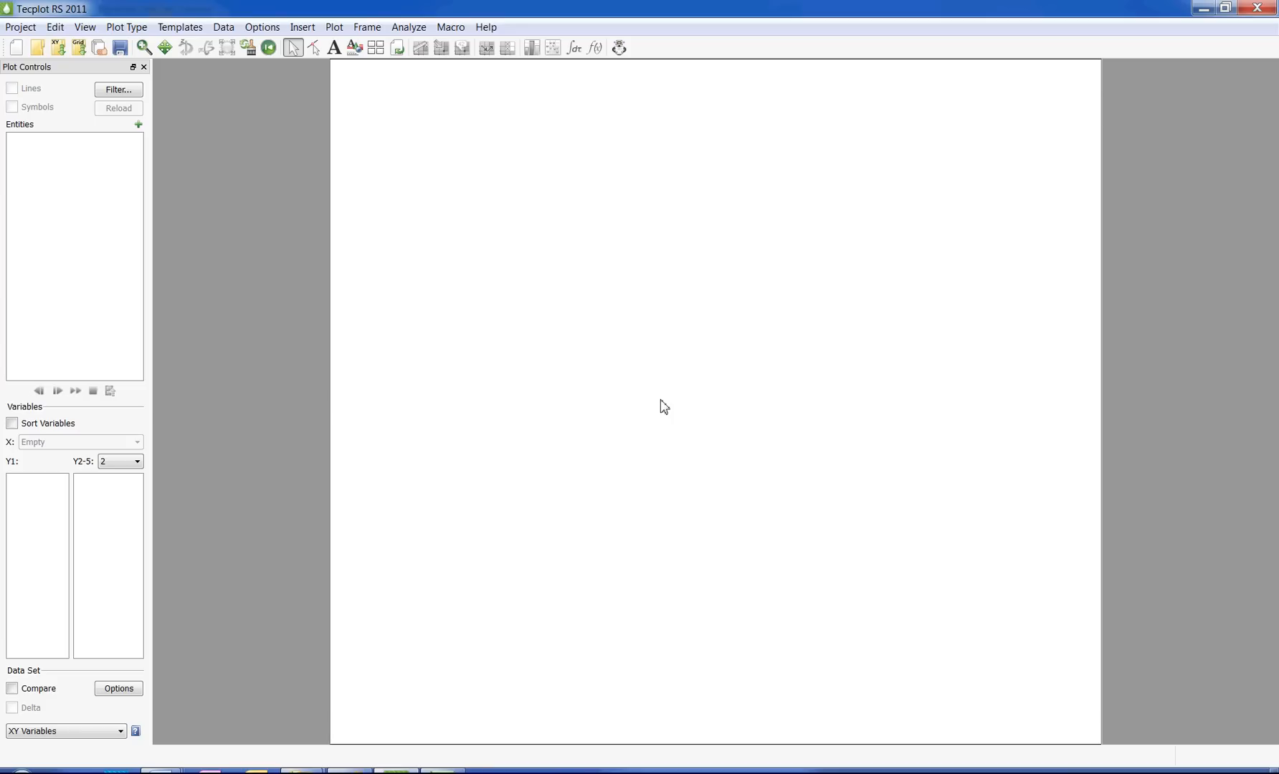
mouse_move(431, 238)
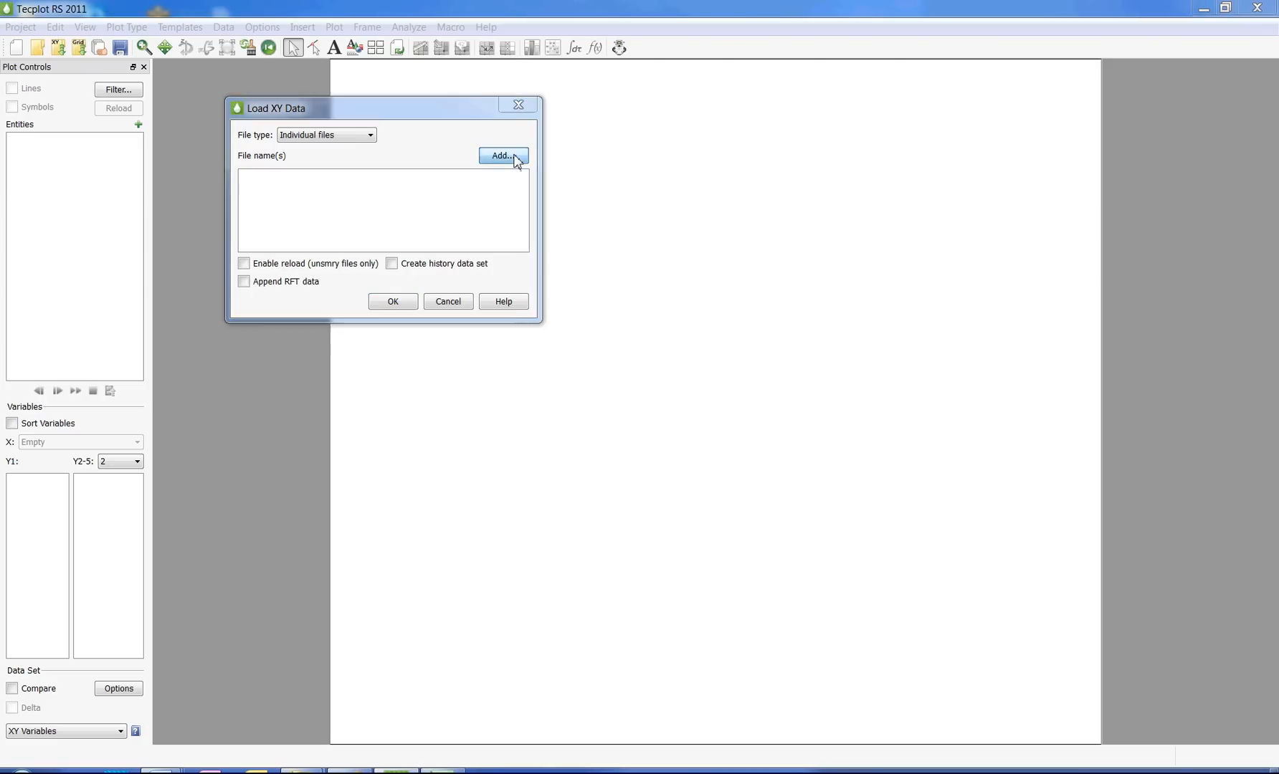
Browse for summary files to add, keeping Eclipse UNSMRY as the file type filter.
left_click(502, 157)
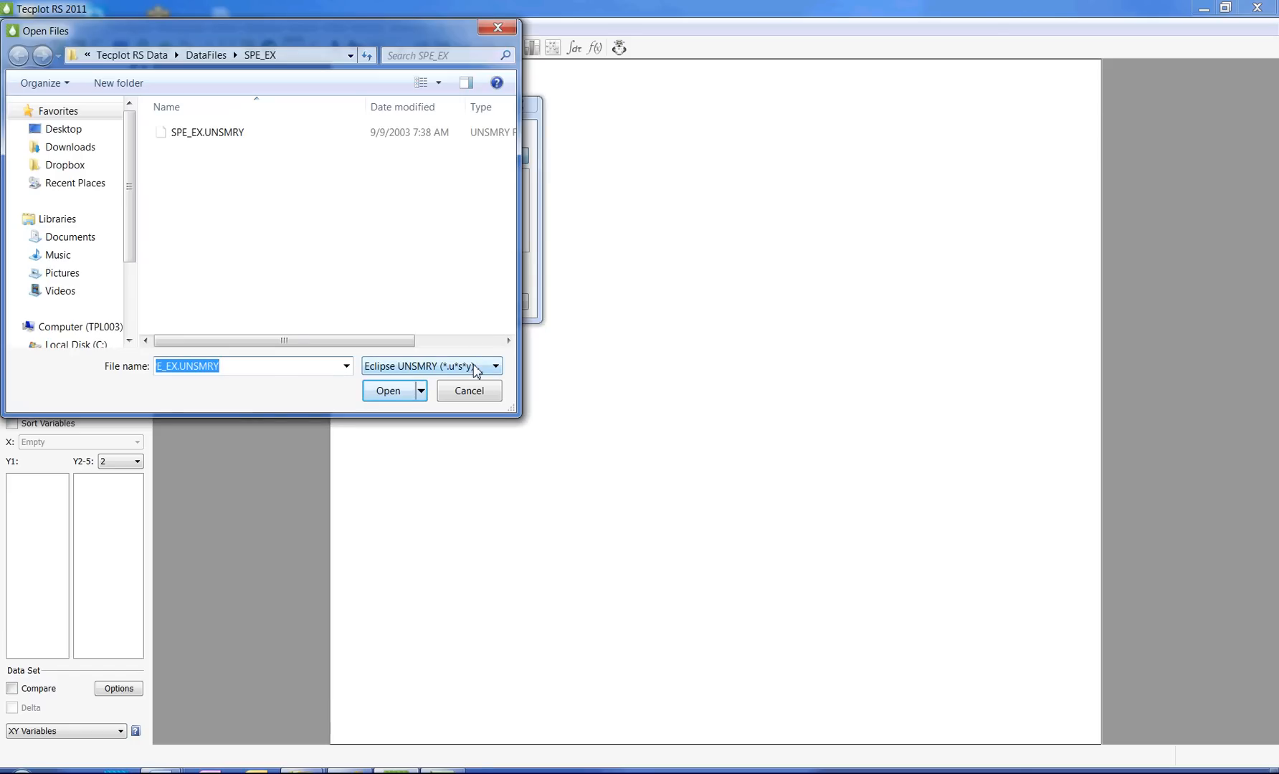
left_click(493, 366)
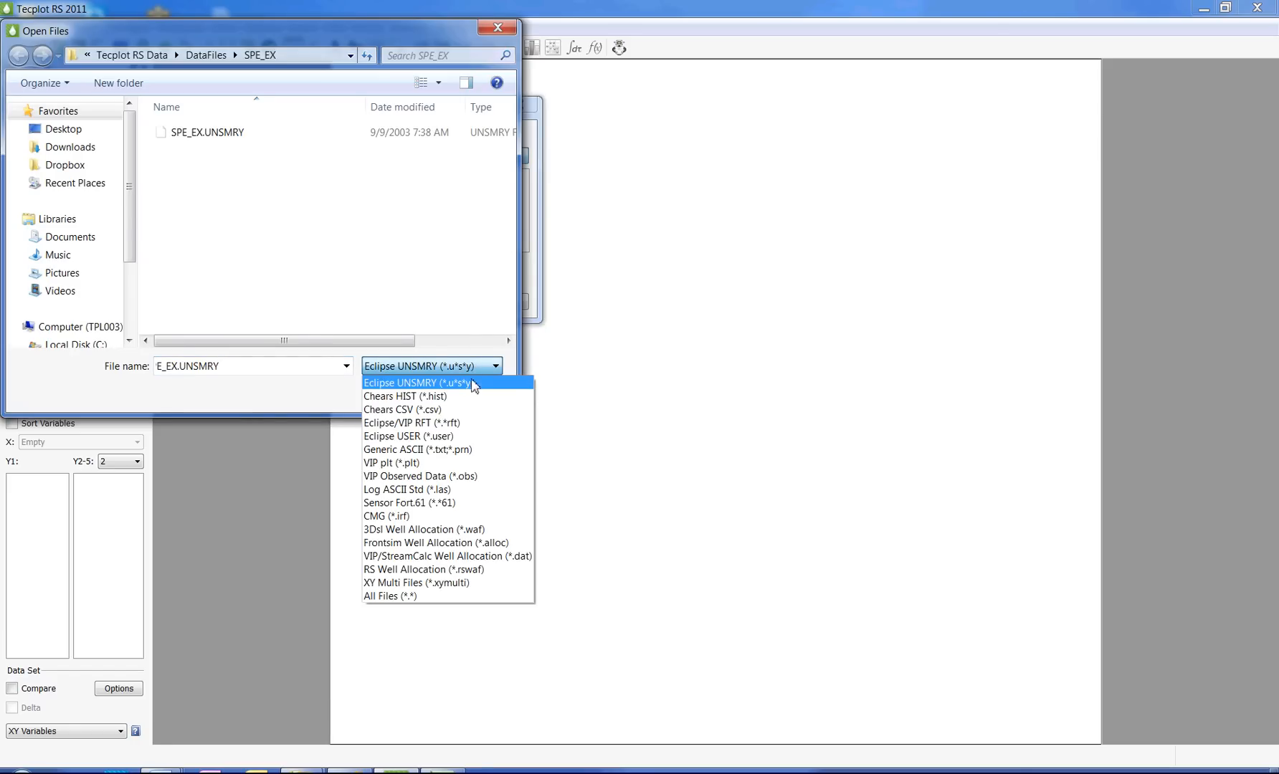
mouse_move(447, 436)
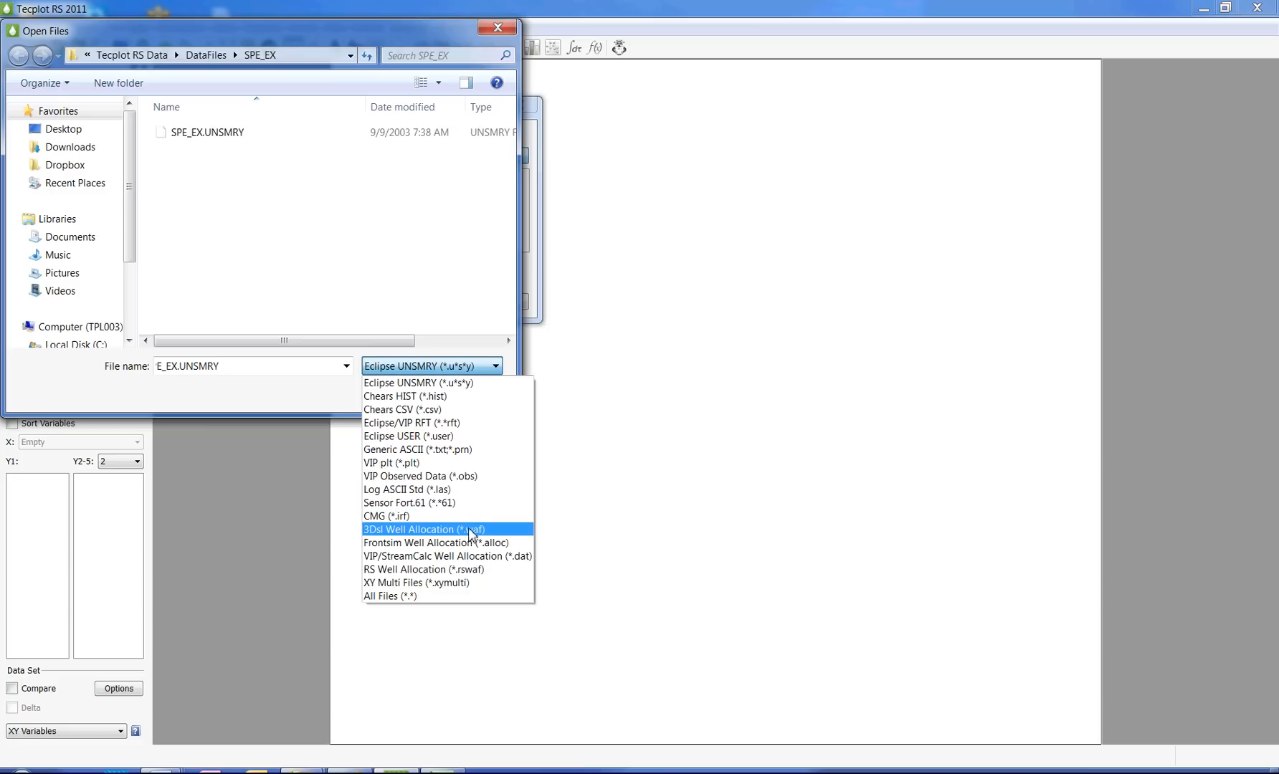
mouse_move(460, 423)
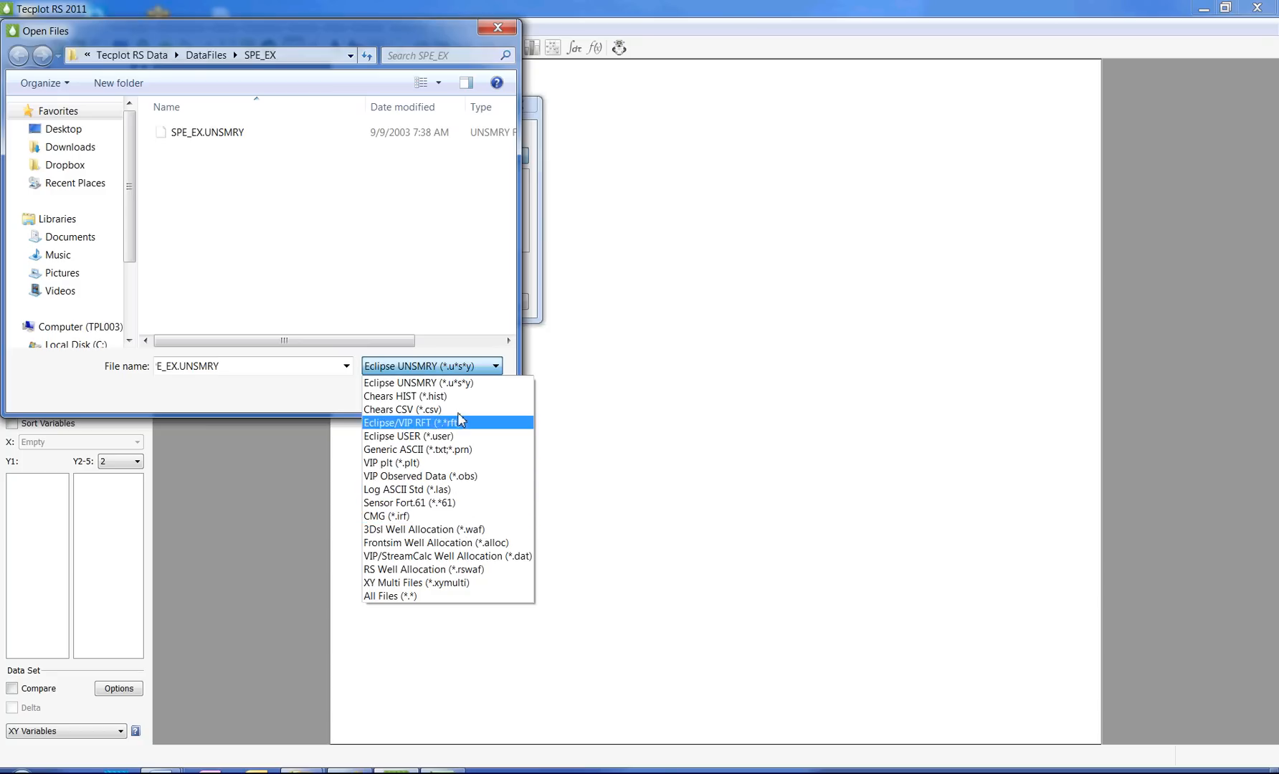
left_click(419, 383)
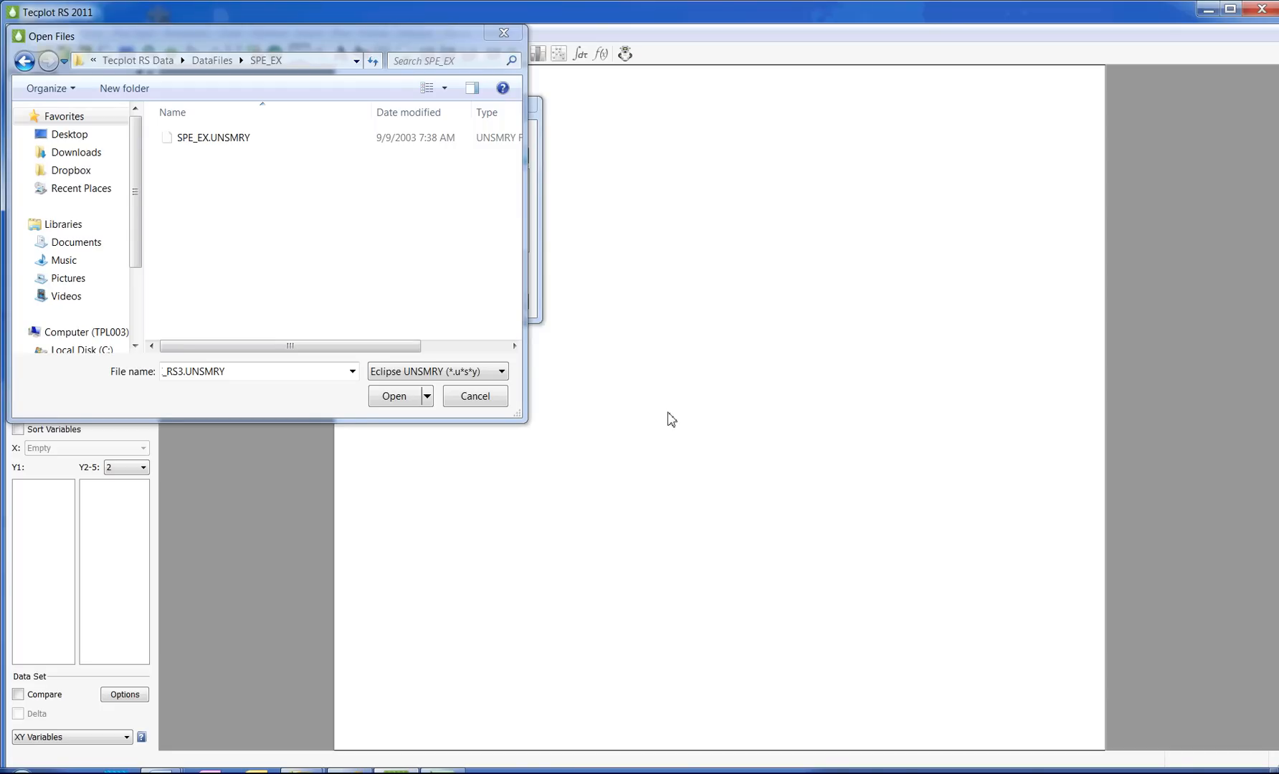
mouse_move(242, 104)
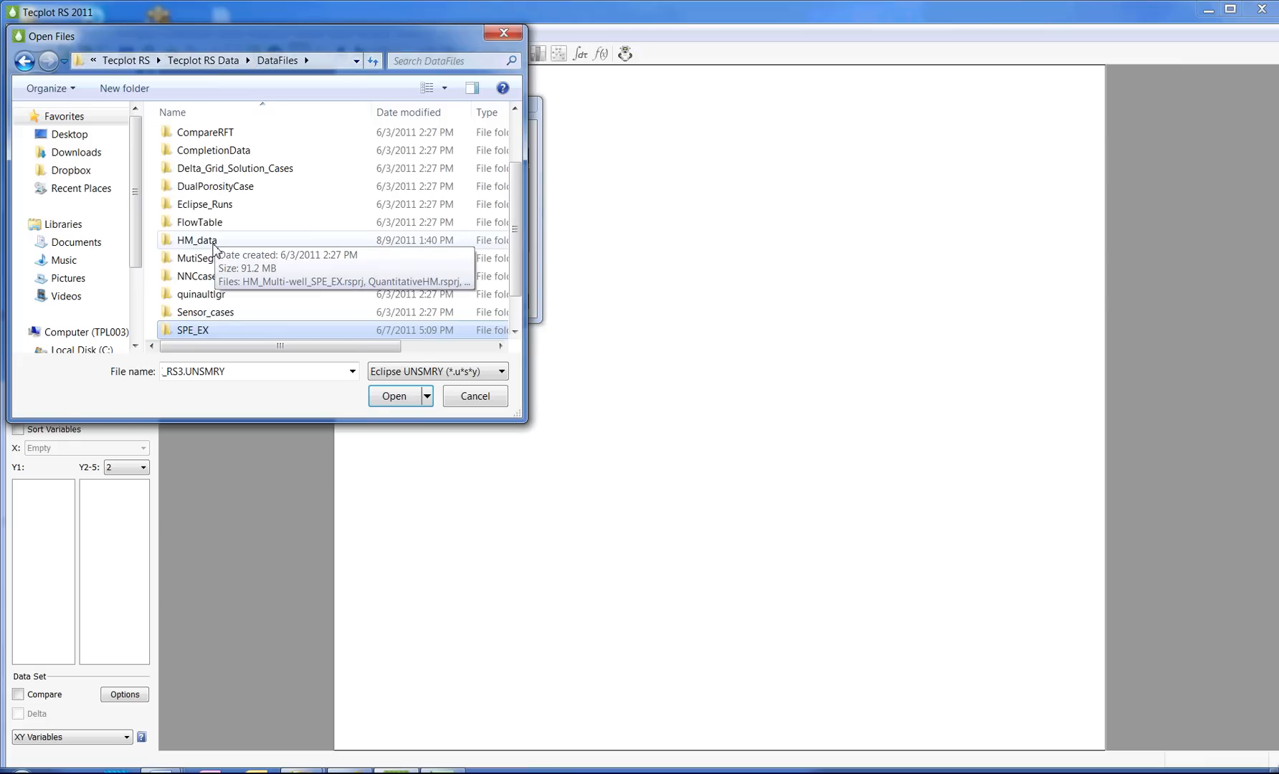
From HM_data, add SPE_EX_RS1, RS2 and RS3.UNSMRY to the XY data load list.
double_click(196, 239)
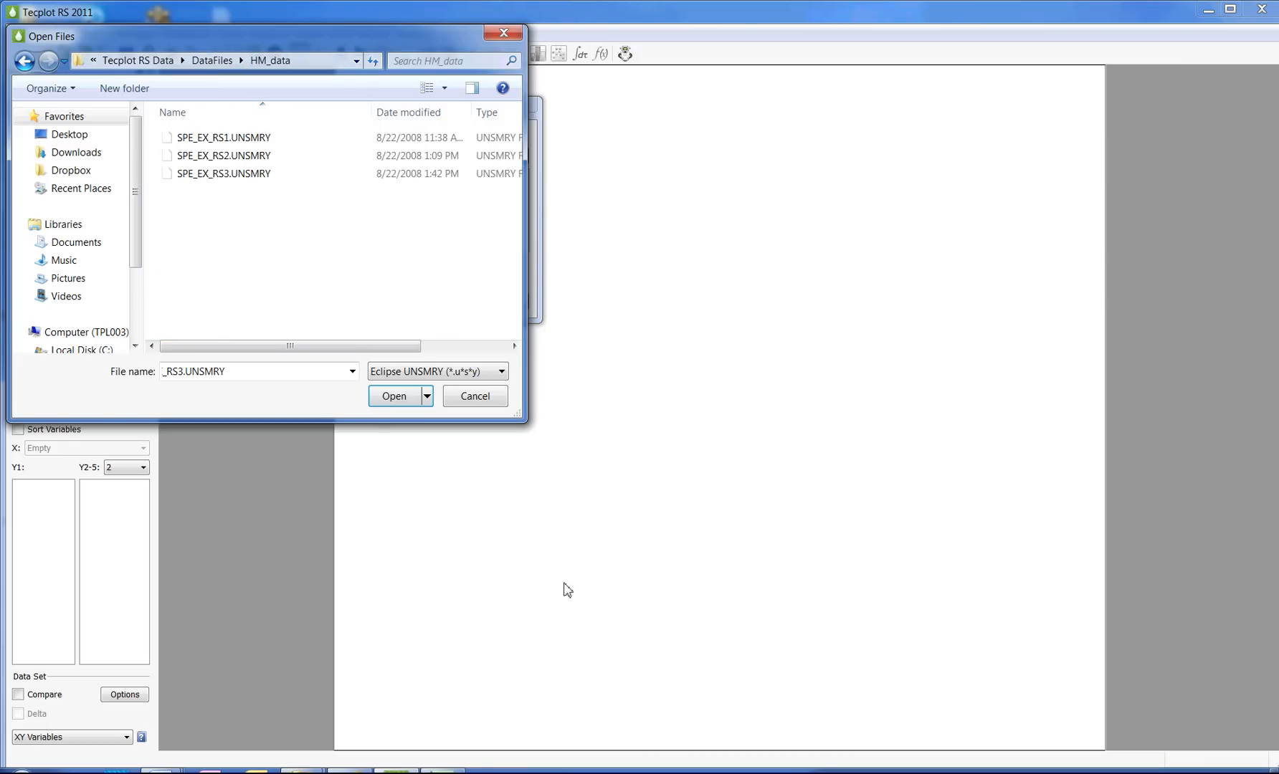
mouse_move(671, 418)
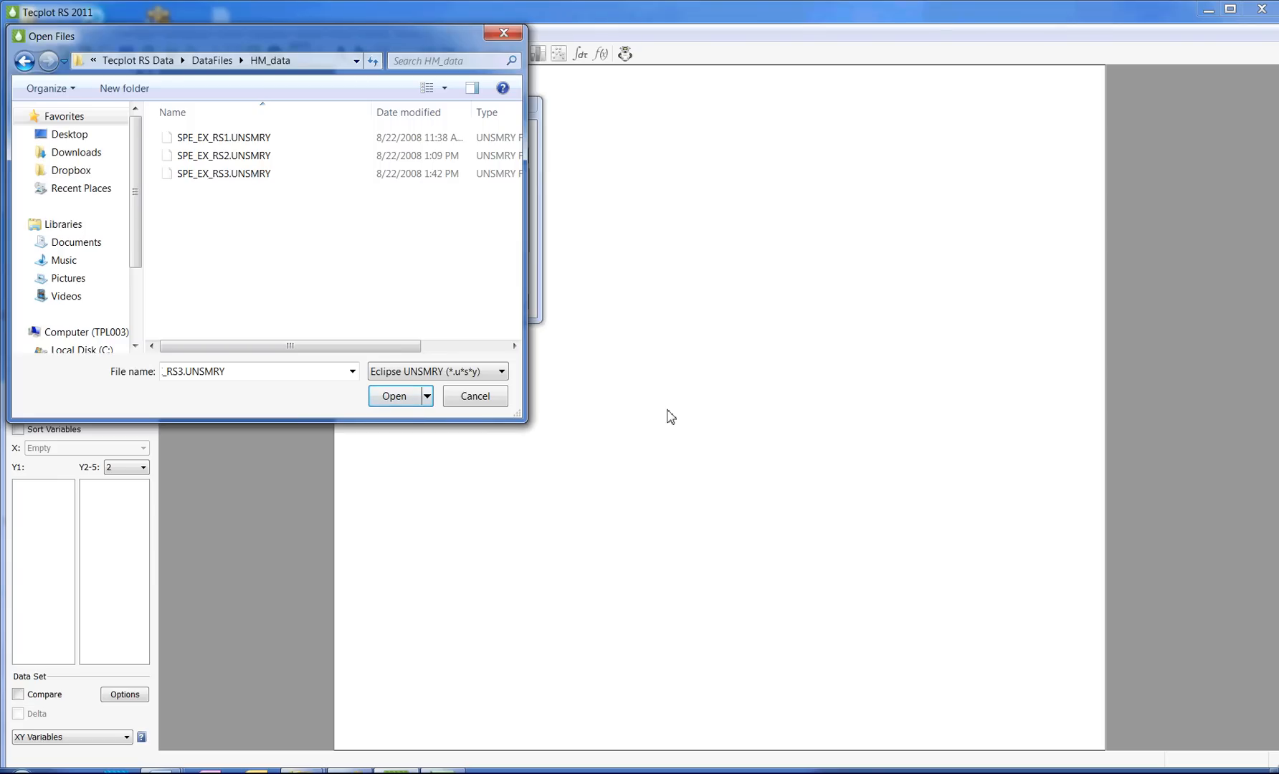
mouse_move(829, 742)
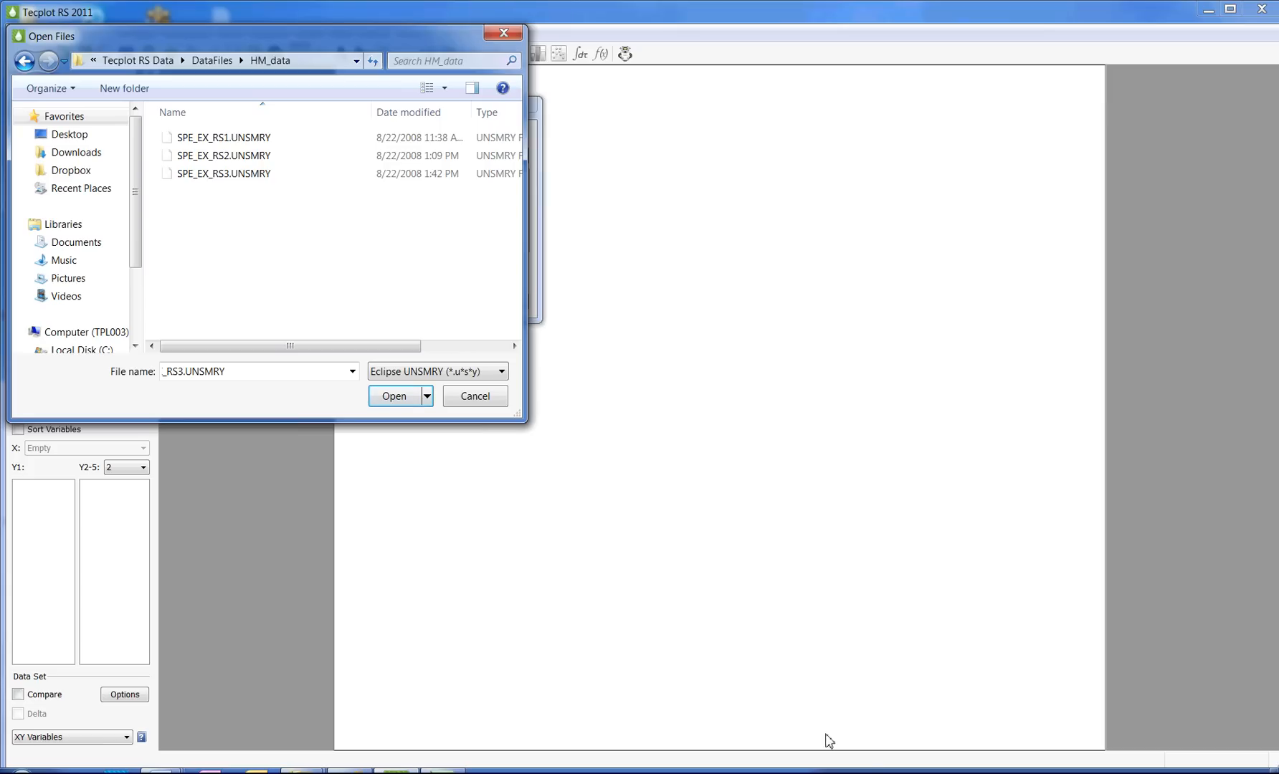
mouse_move(661, 405)
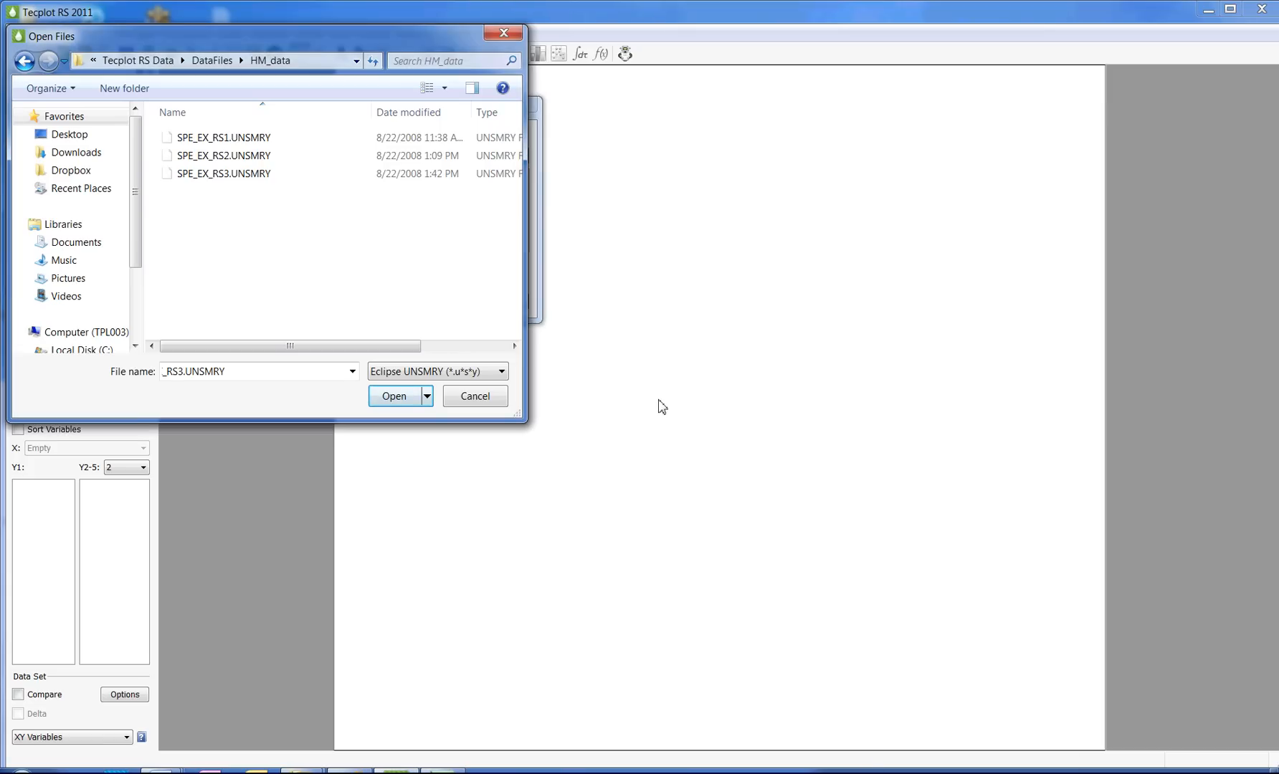
left_click(223, 173)
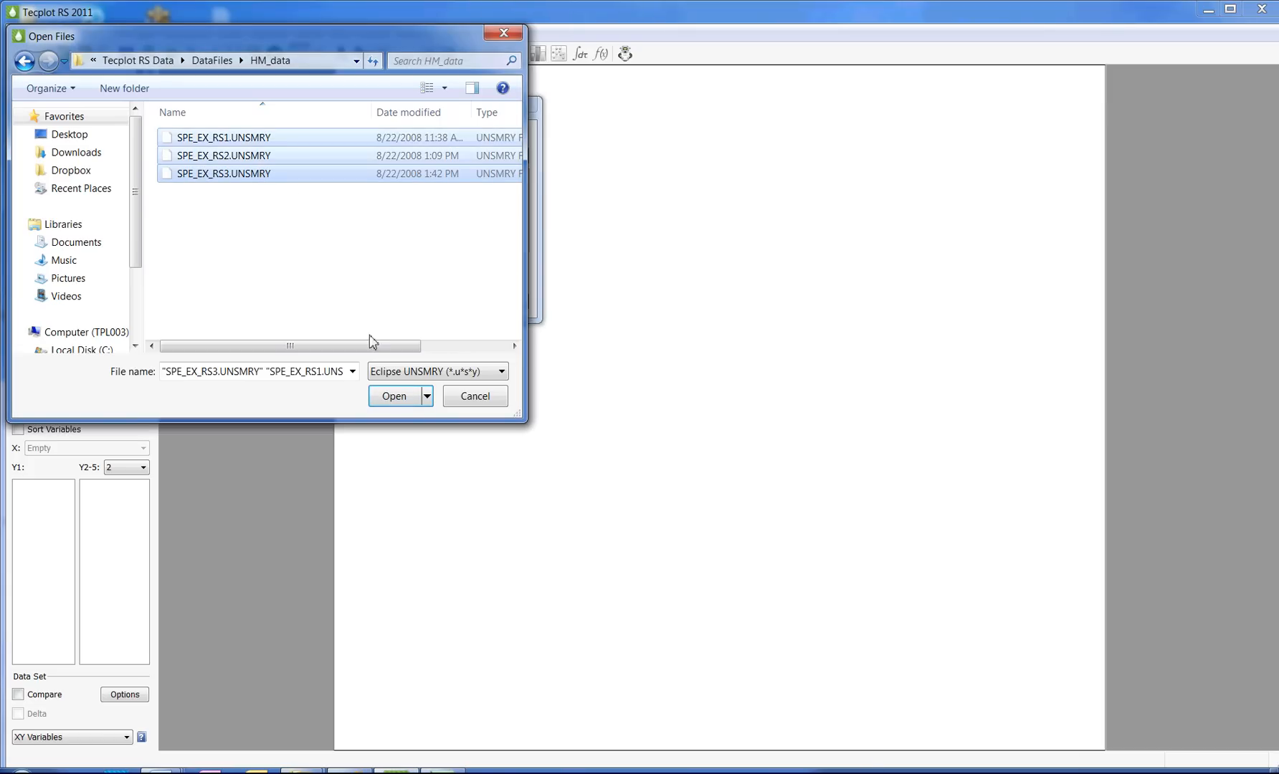
left_click(394, 396)
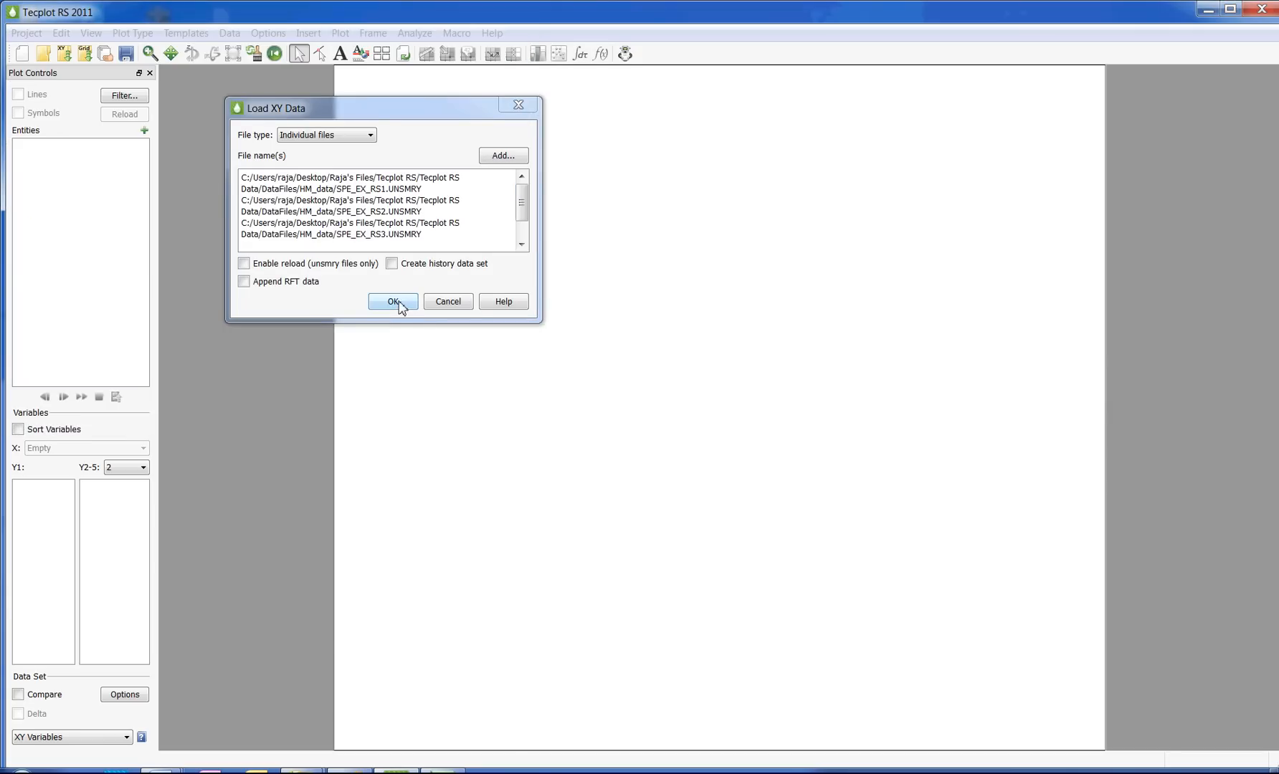
Load the three SPE_EX_RS summary files and dismiss the data manager after reviewing them.
left_click(393, 301)
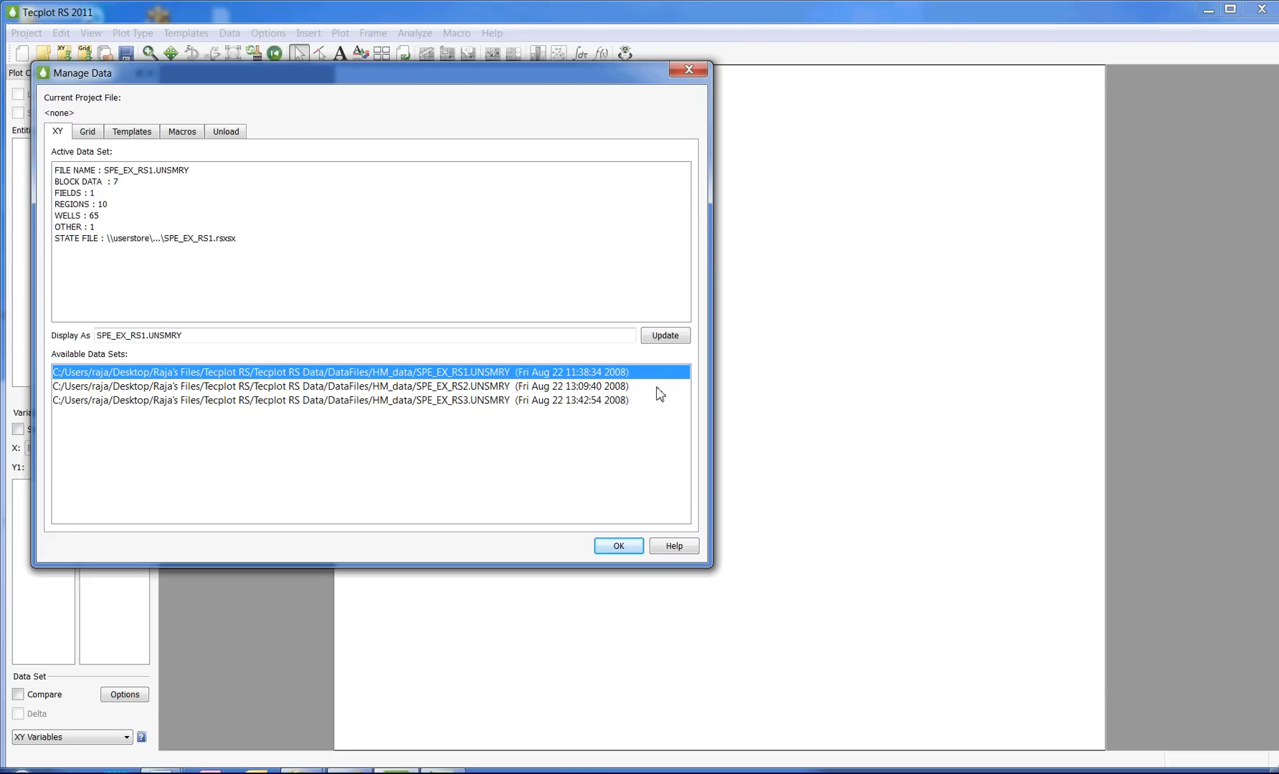
mouse_move(781, 720)
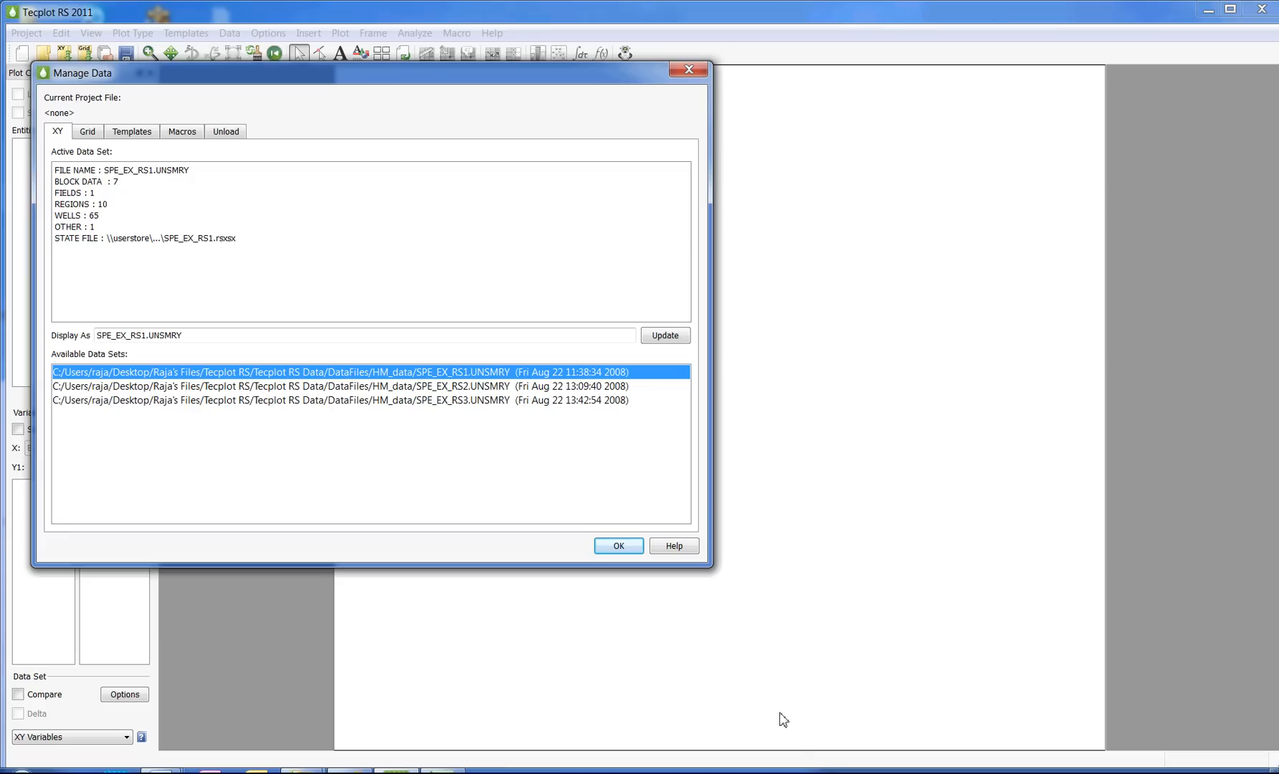
mouse_move(620, 546)
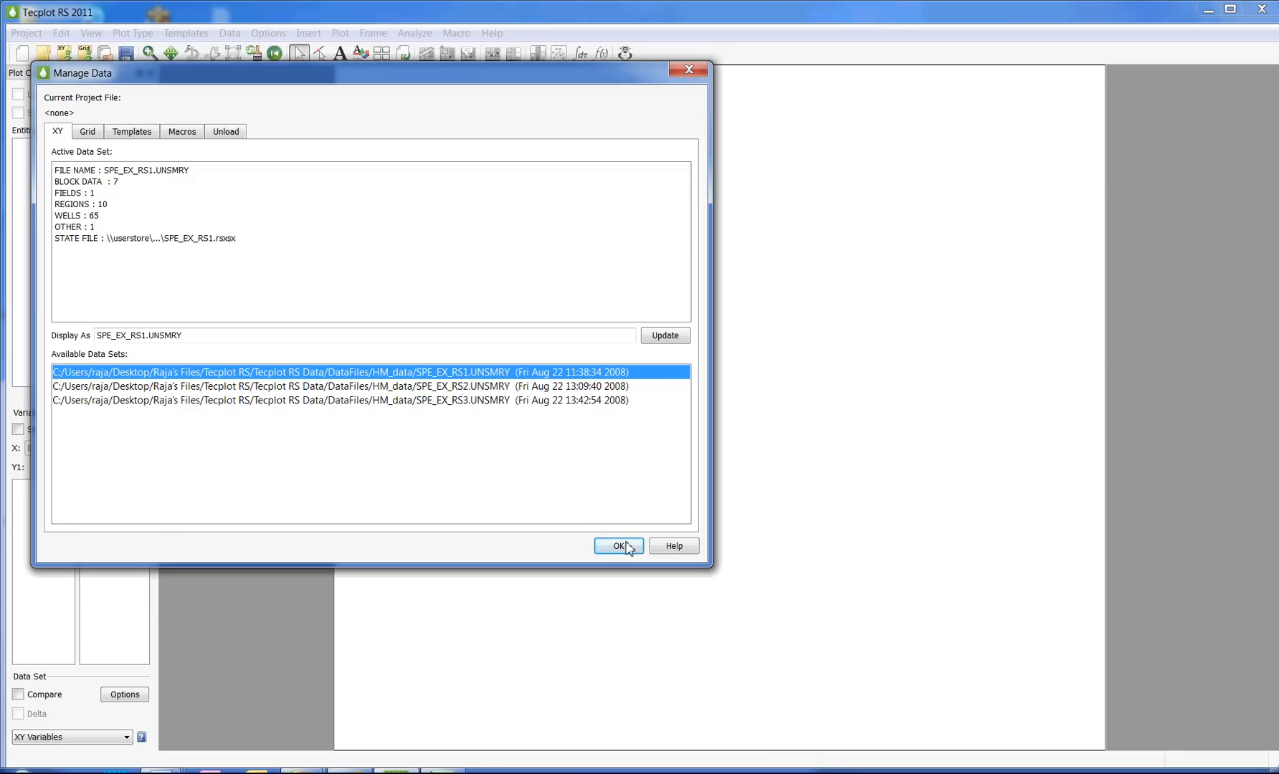
left_click(618, 546)
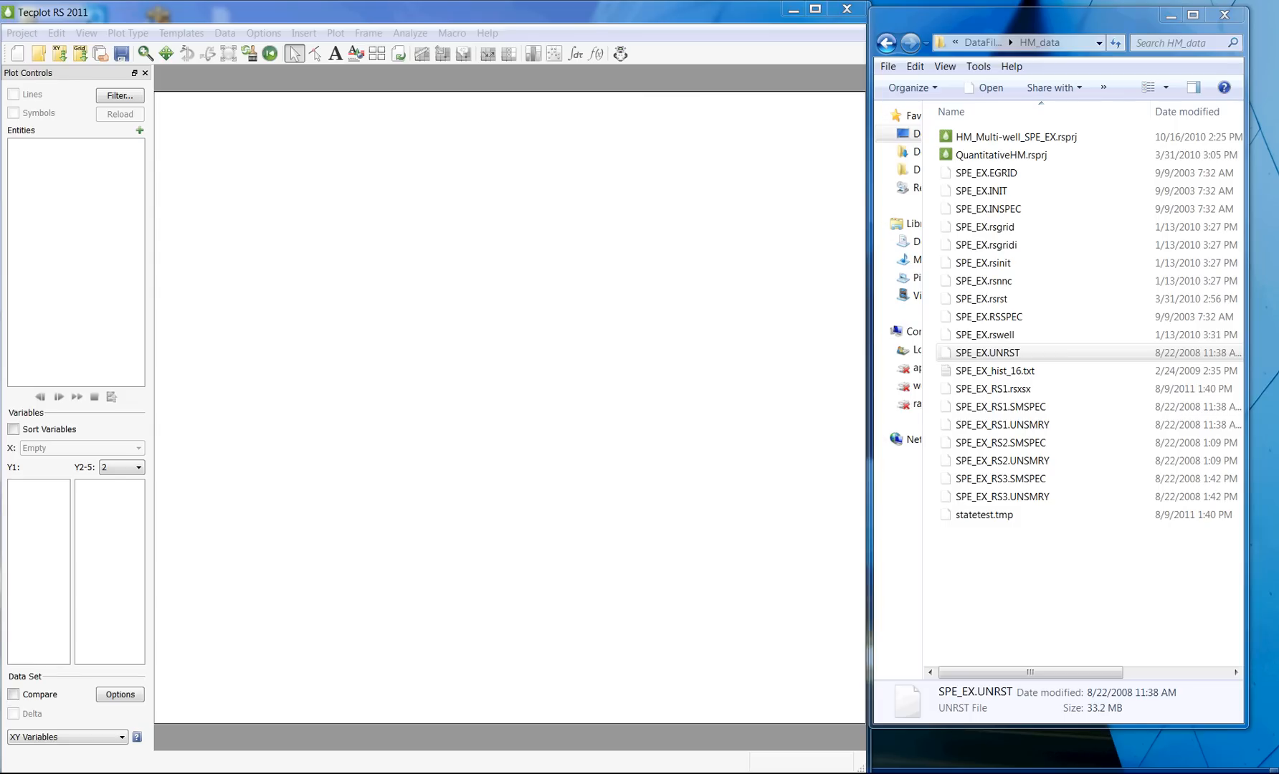
mouse_move(677, 417)
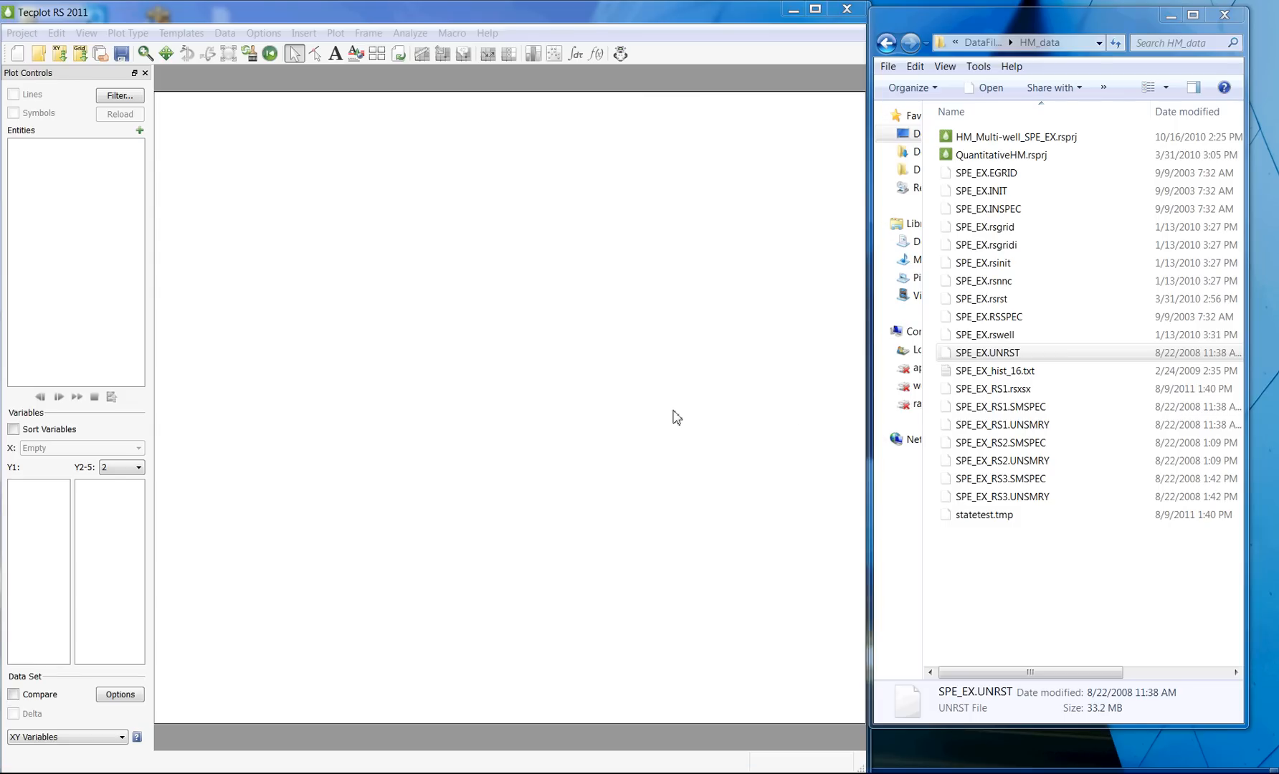
mouse_move(1000, 424)
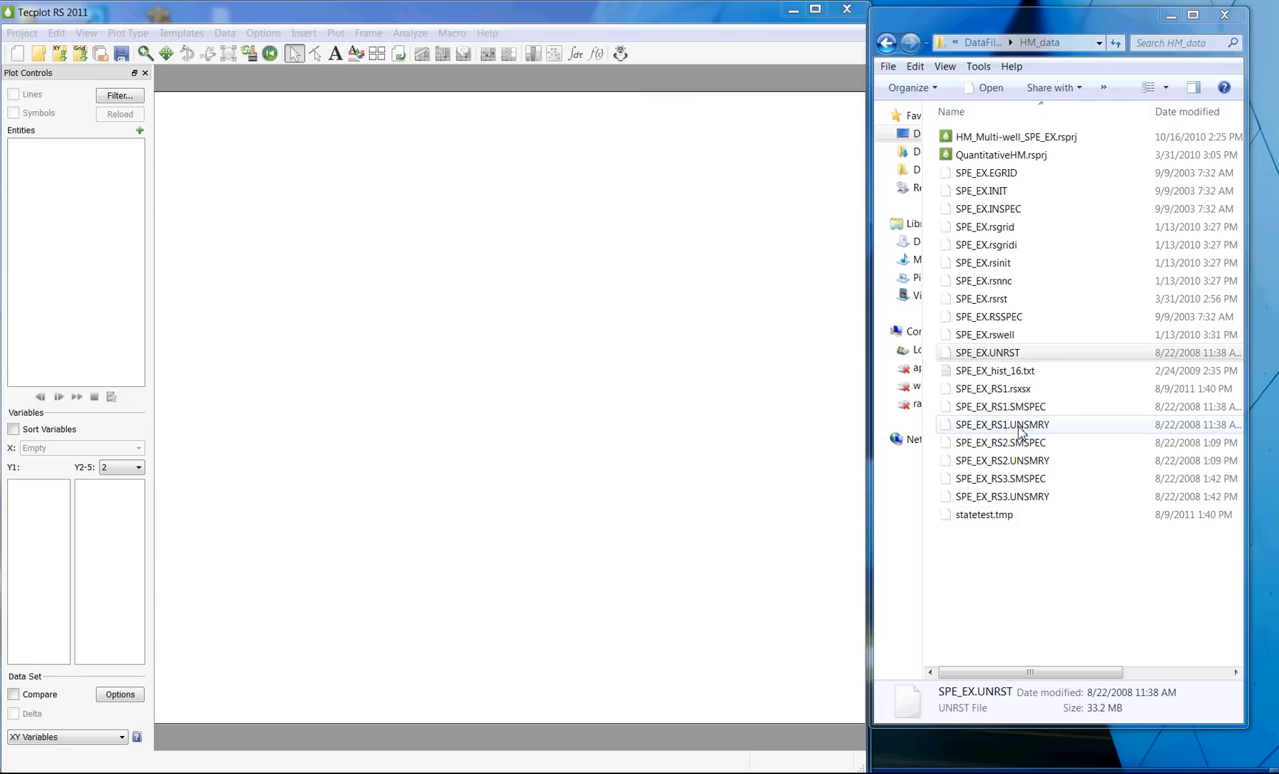
Drag SPE_EX_RS1-RS3.UNSMRY from Explorer into Tecplot and accept the three data sets.
left_click(1002, 461)
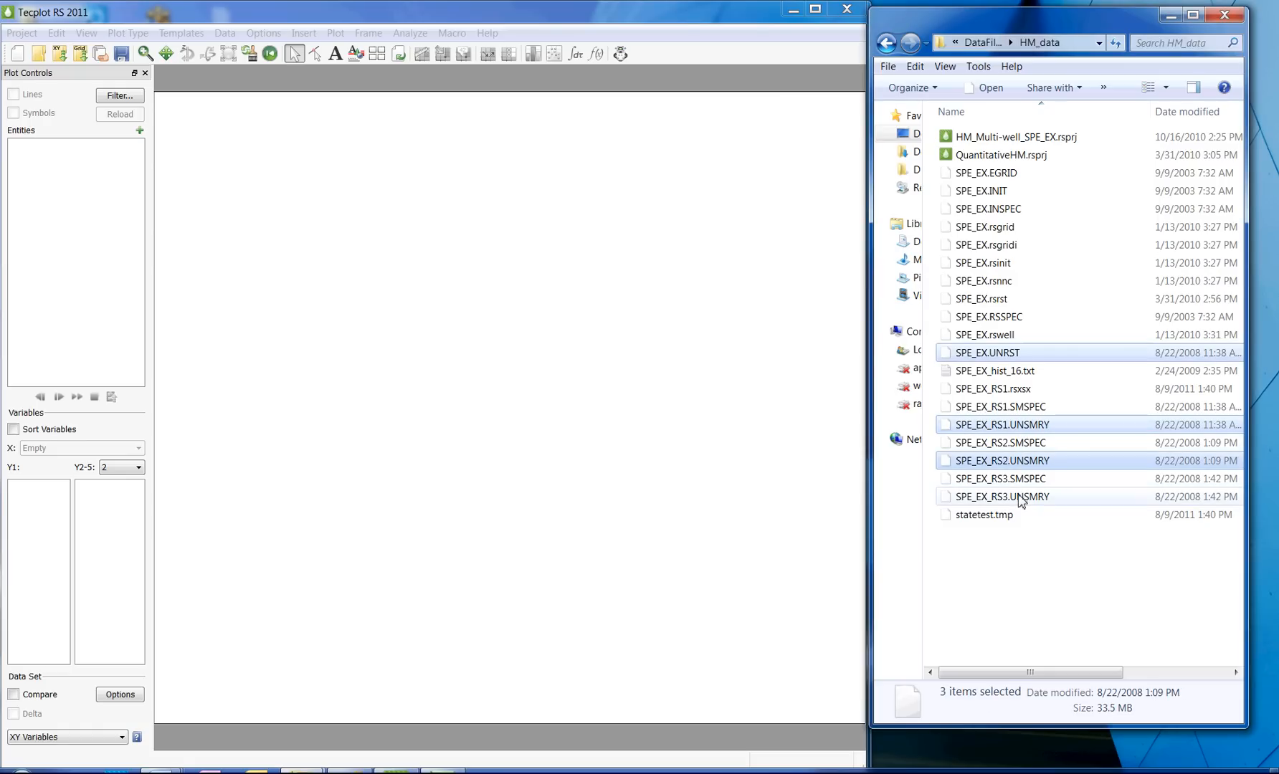
left_click(1003, 497)
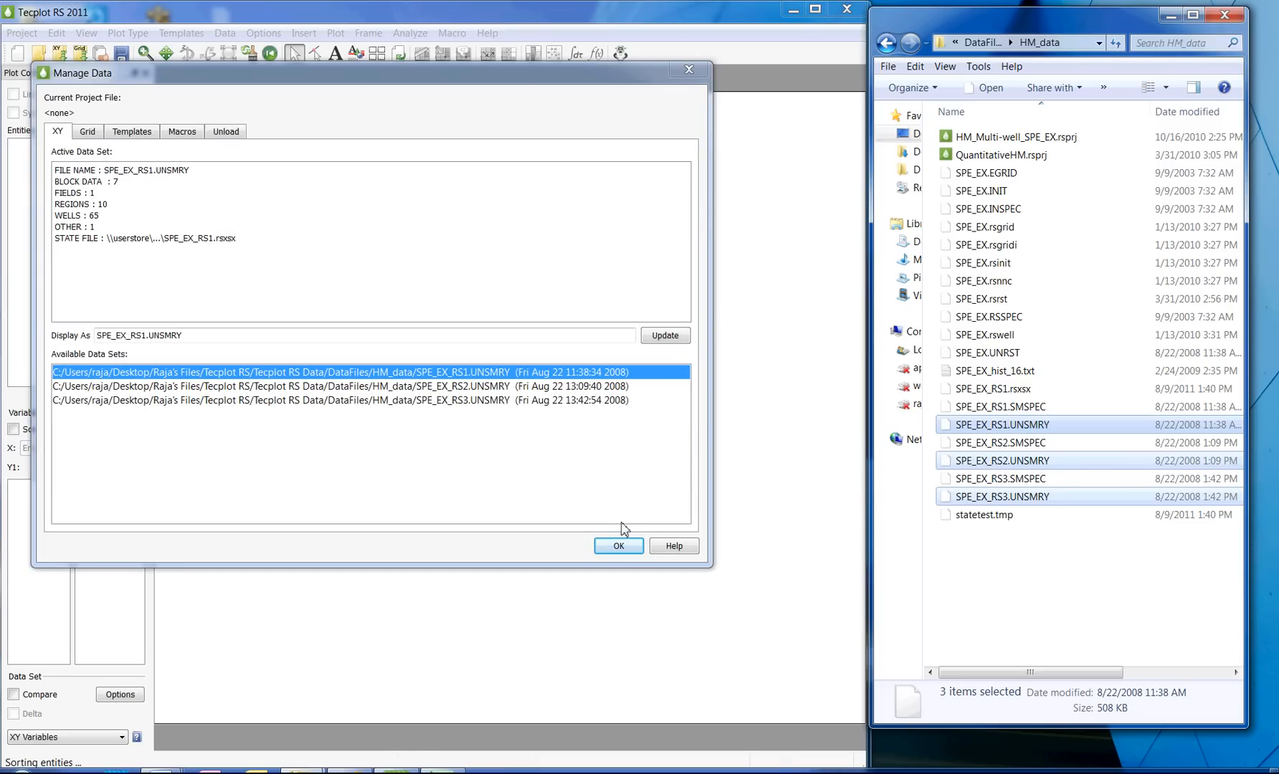
left_click(618, 546)
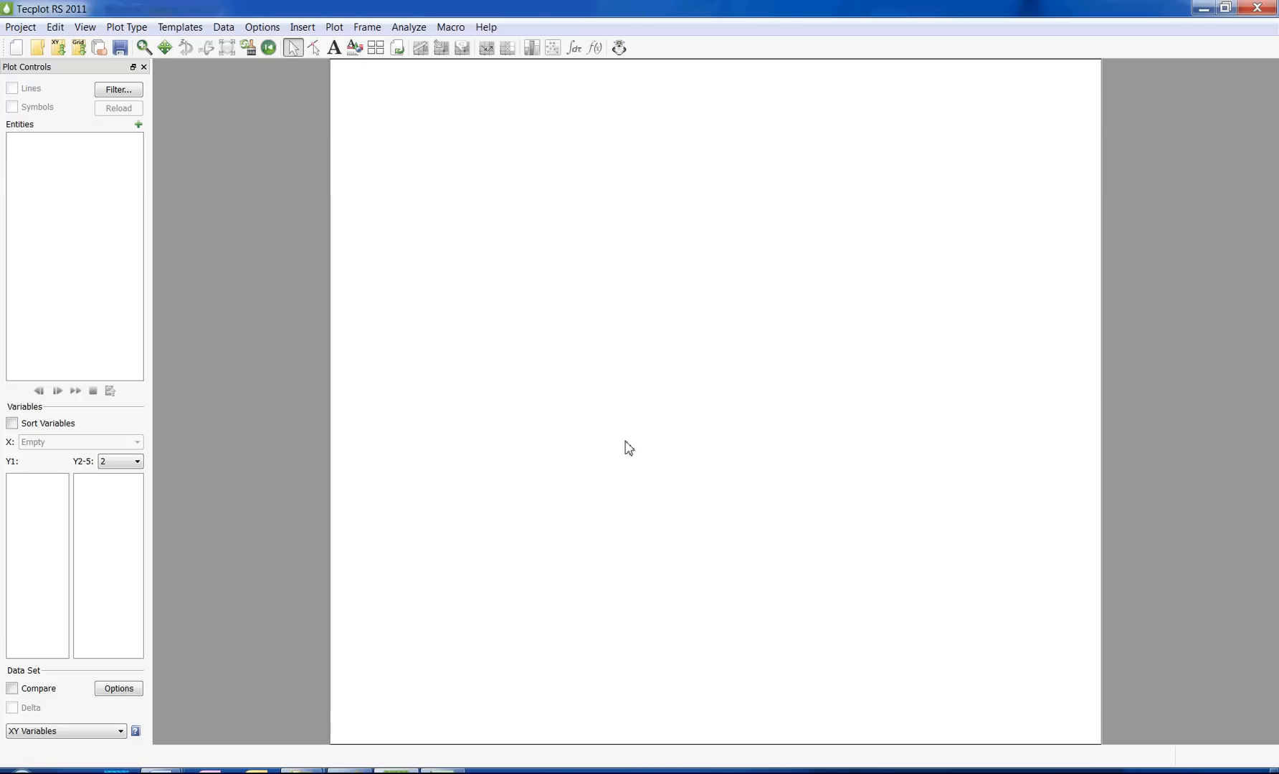
mouse_move(98, 49)
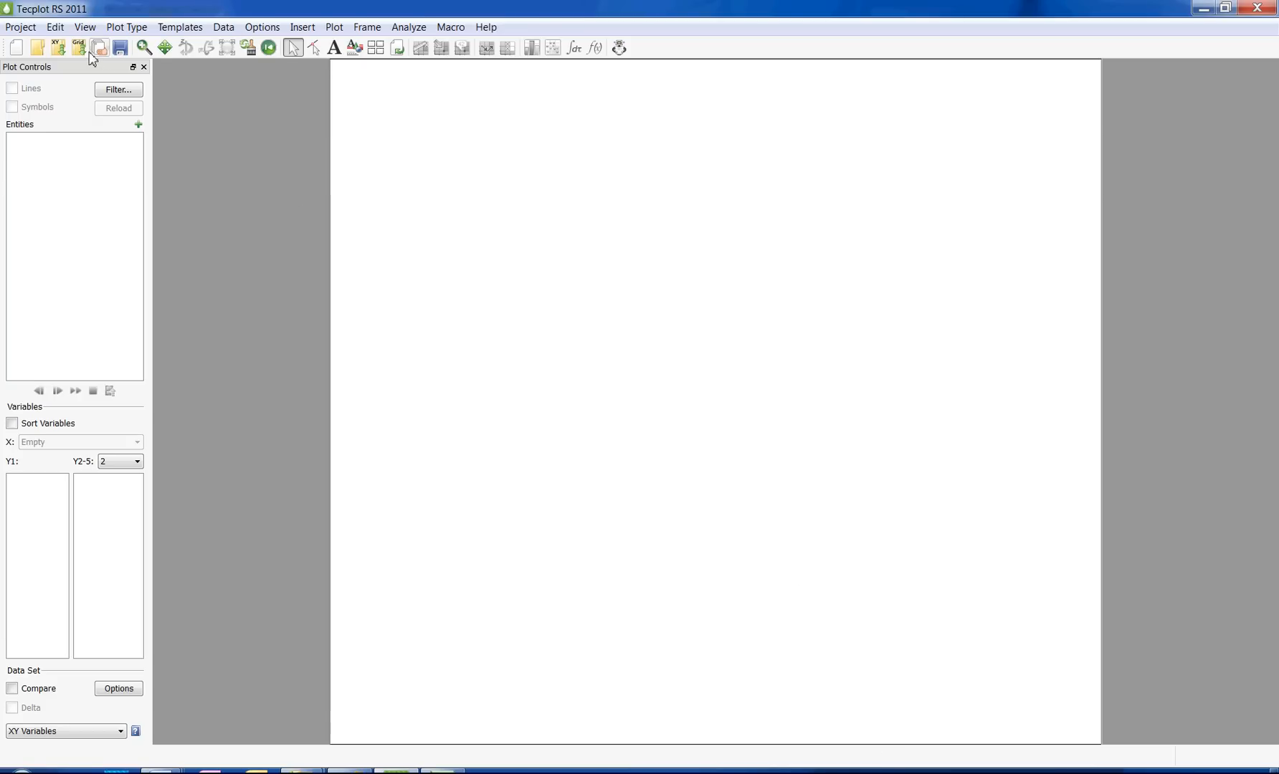
Start the Load Grid Data dialog for Eclipse / Chears files.
left_click(79, 46)
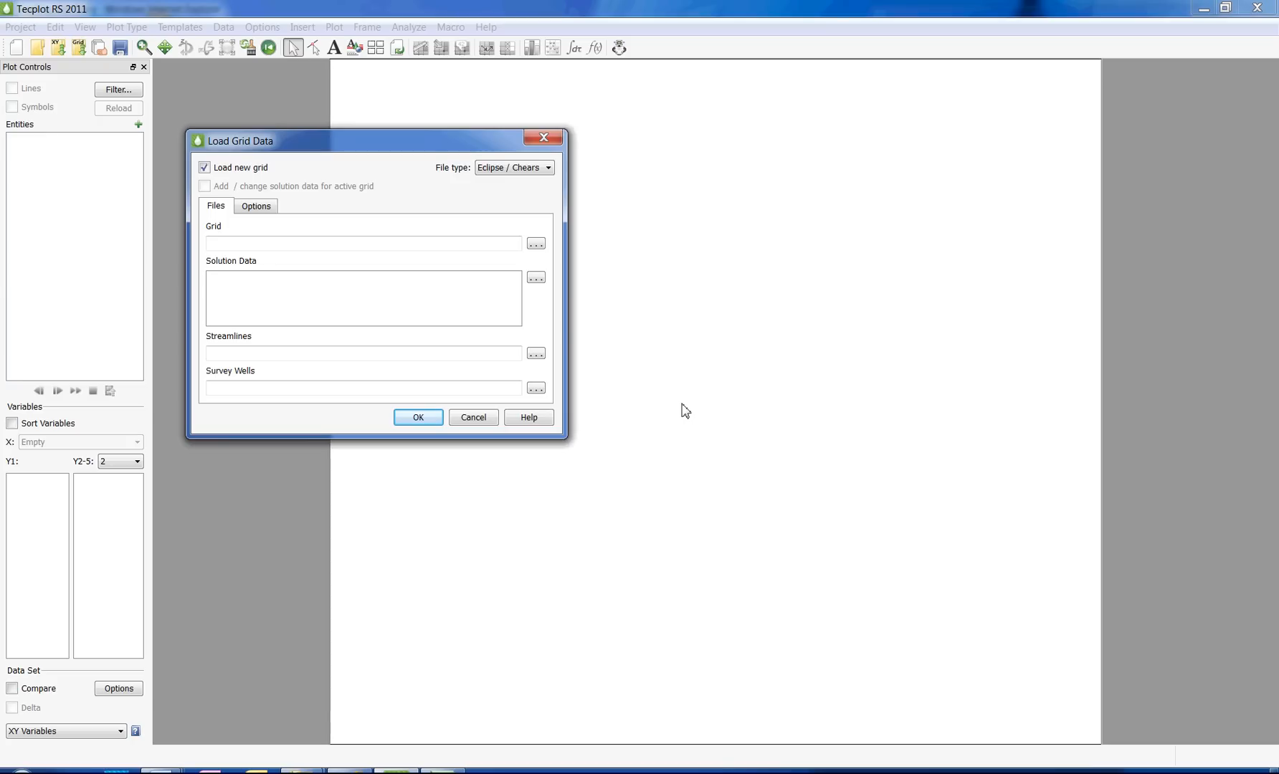
left_click(548, 168)
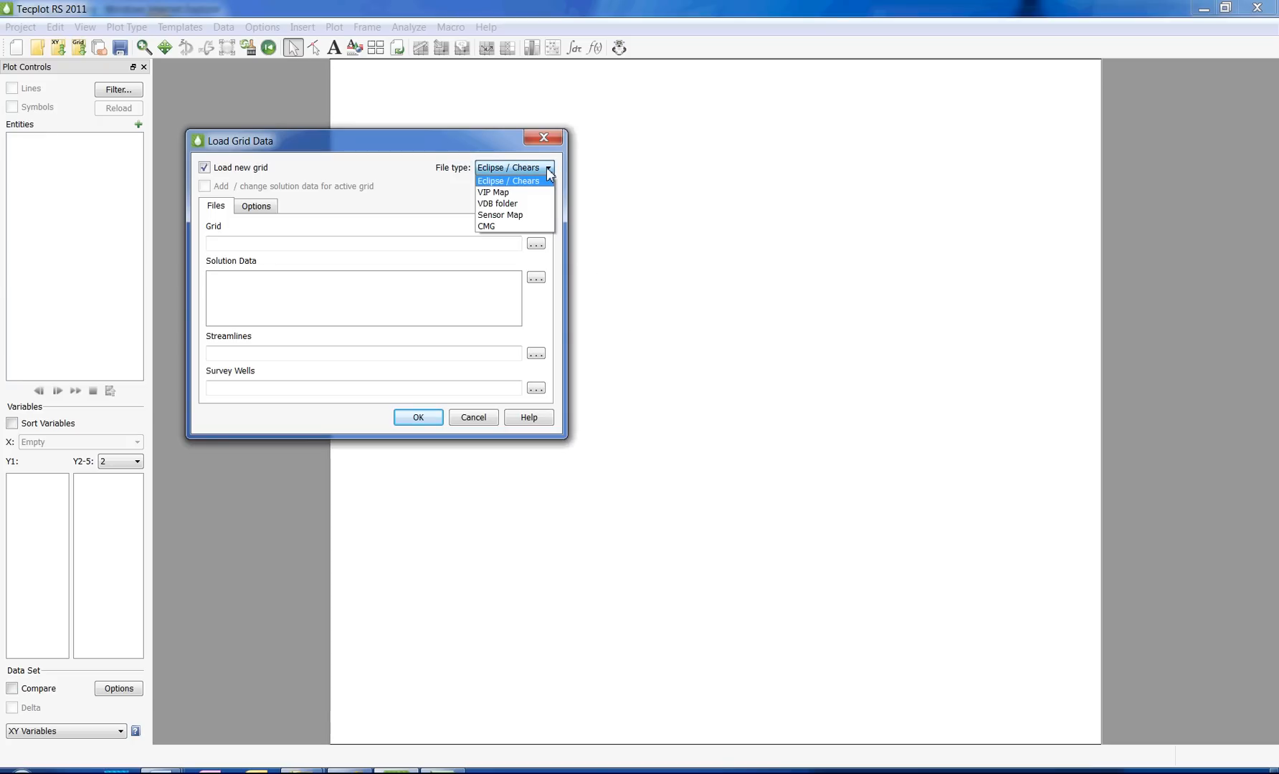
mouse_move(488, 227)
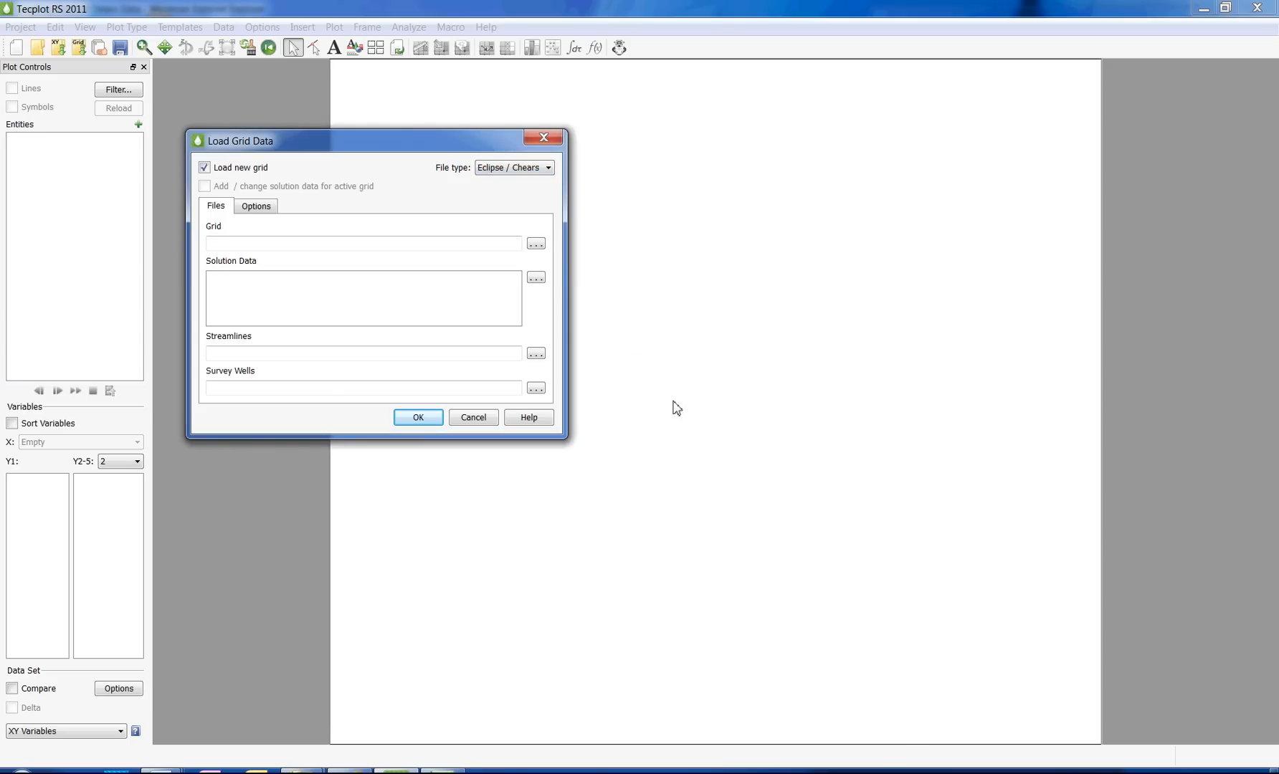
mouse_move(536, 244)
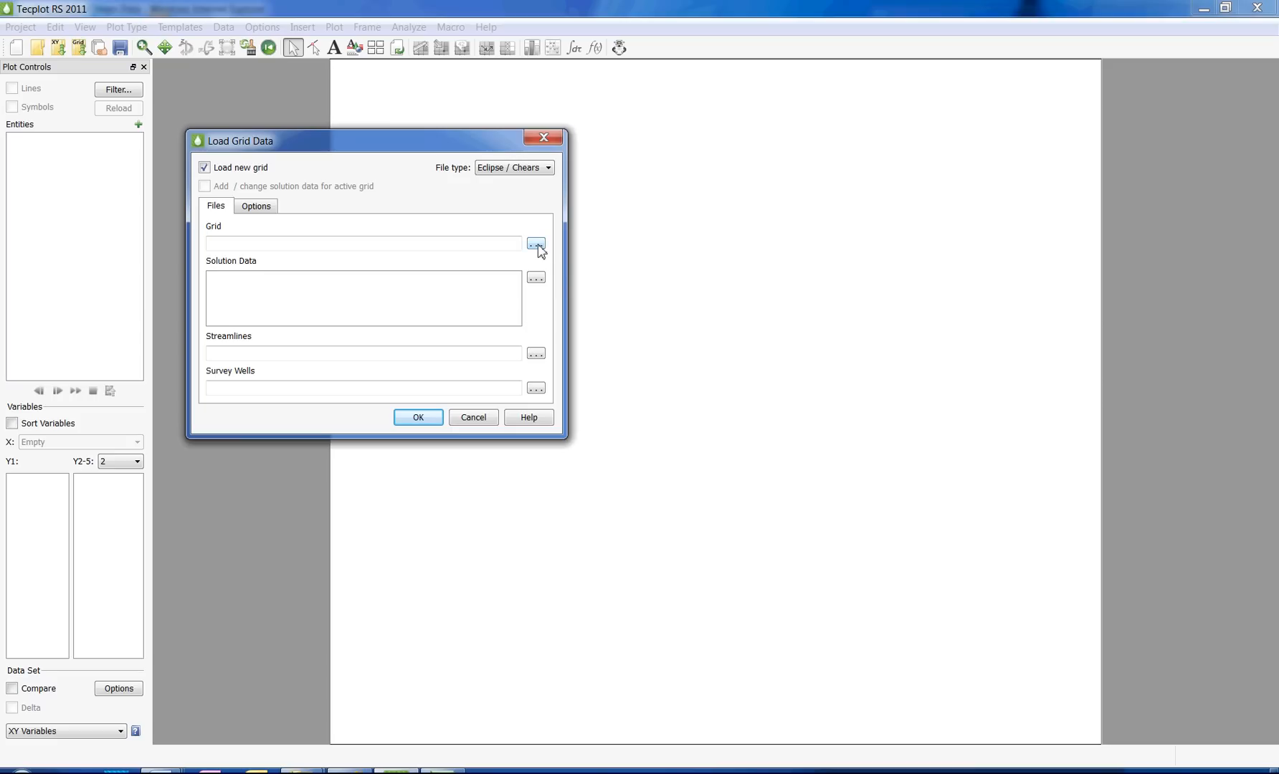
Load SPE_EX.EGRID as the grid with SPE_EX.INIT and SPE_EX.UNRST solution data.
left_click(535, 244)
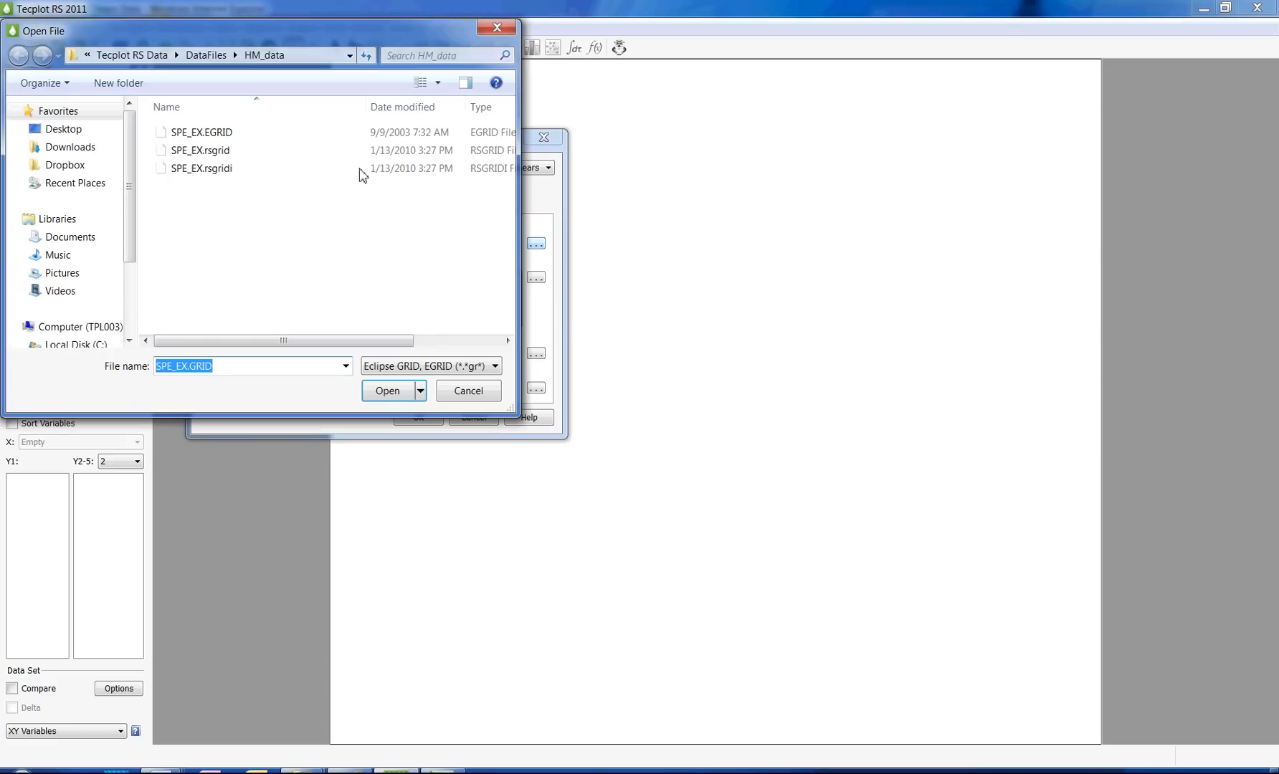
left_click(201, 131)
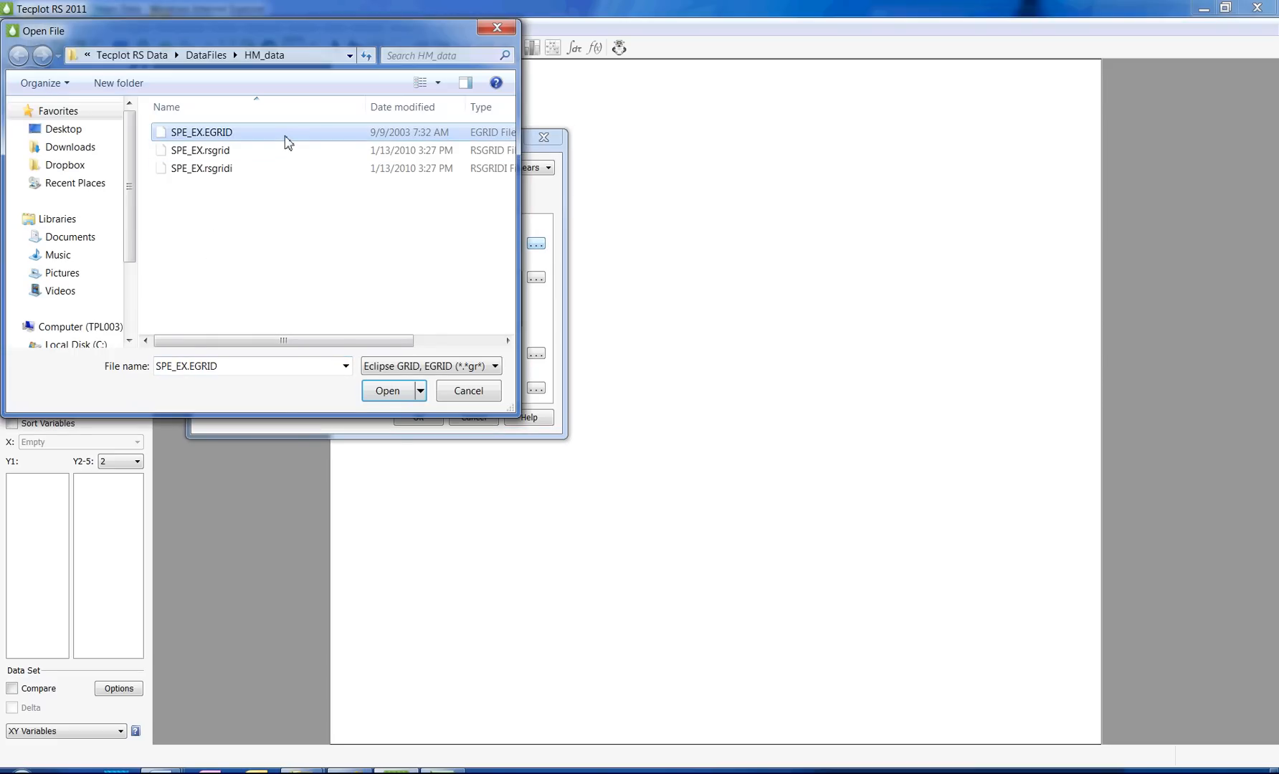
left_click(388, 390)
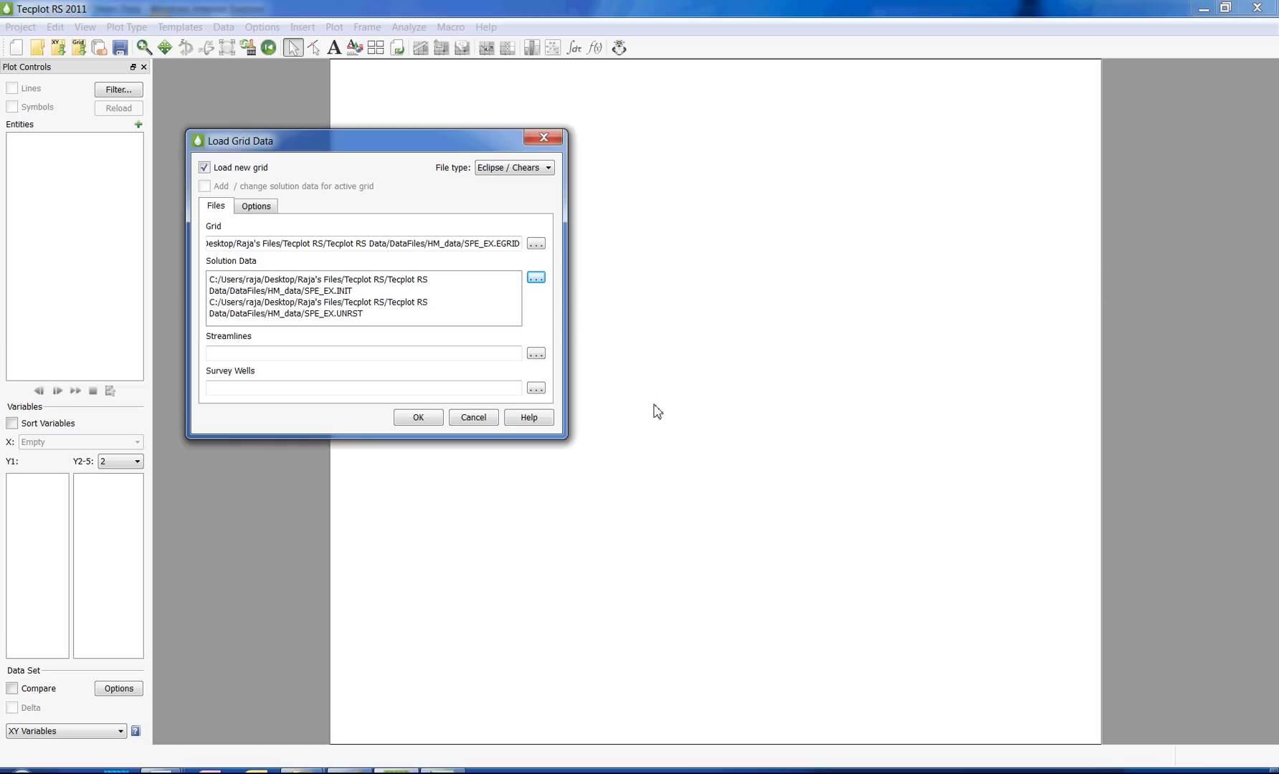
mouse_move(641, 411)
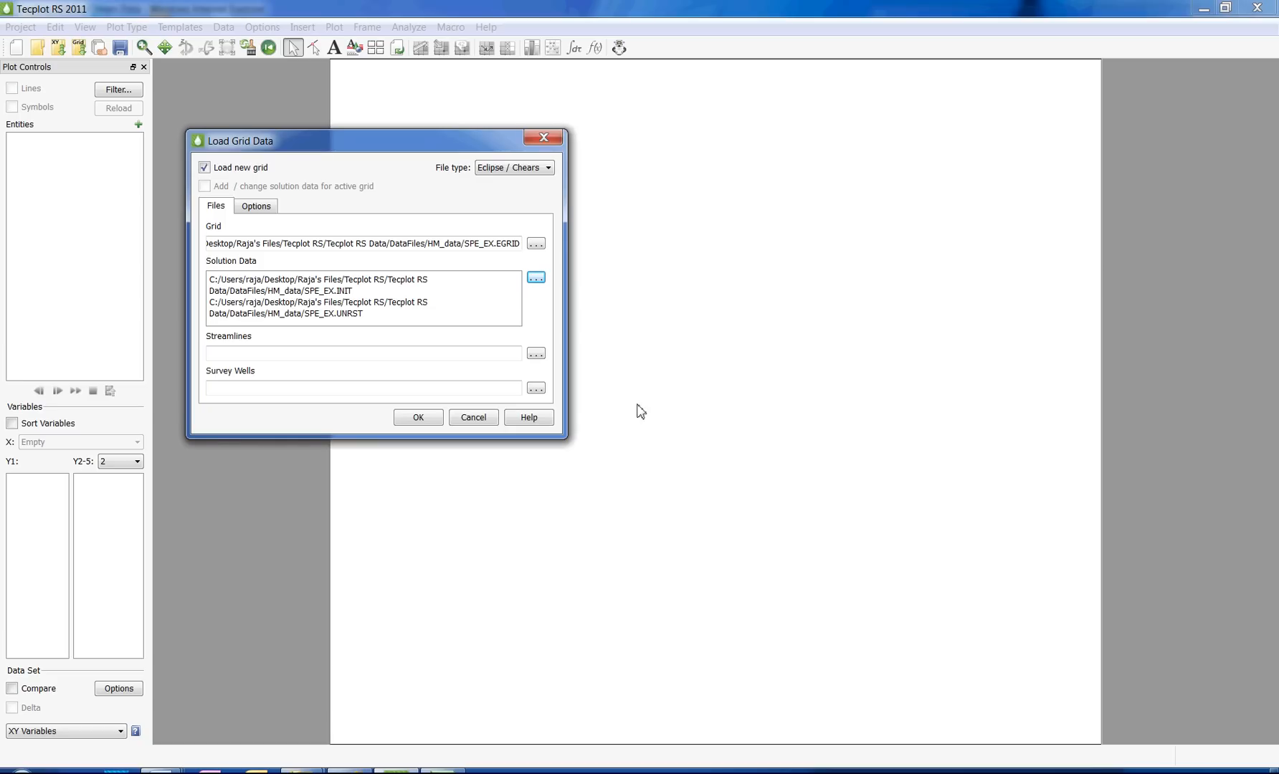
left_click(417, 417)
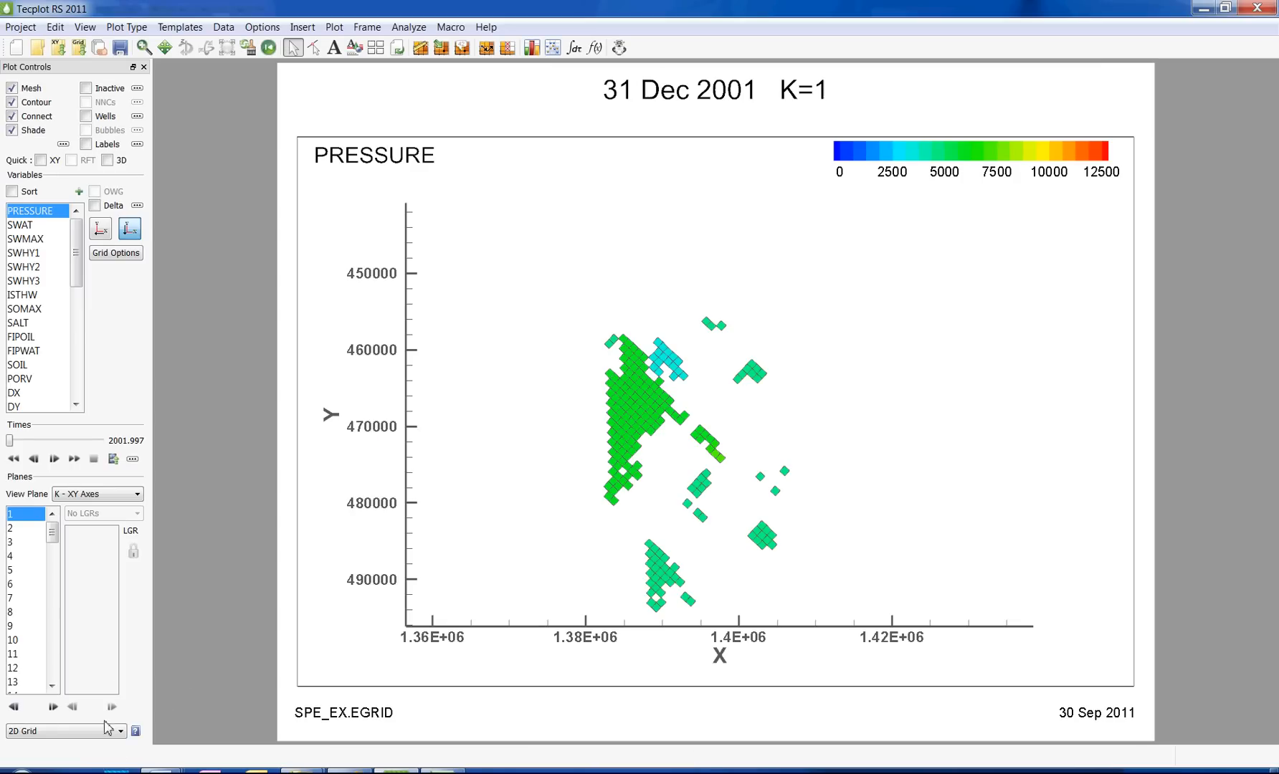
Bring up the plot type list over the 2D pressure contour of layer K=1.
left_click(66, 730)
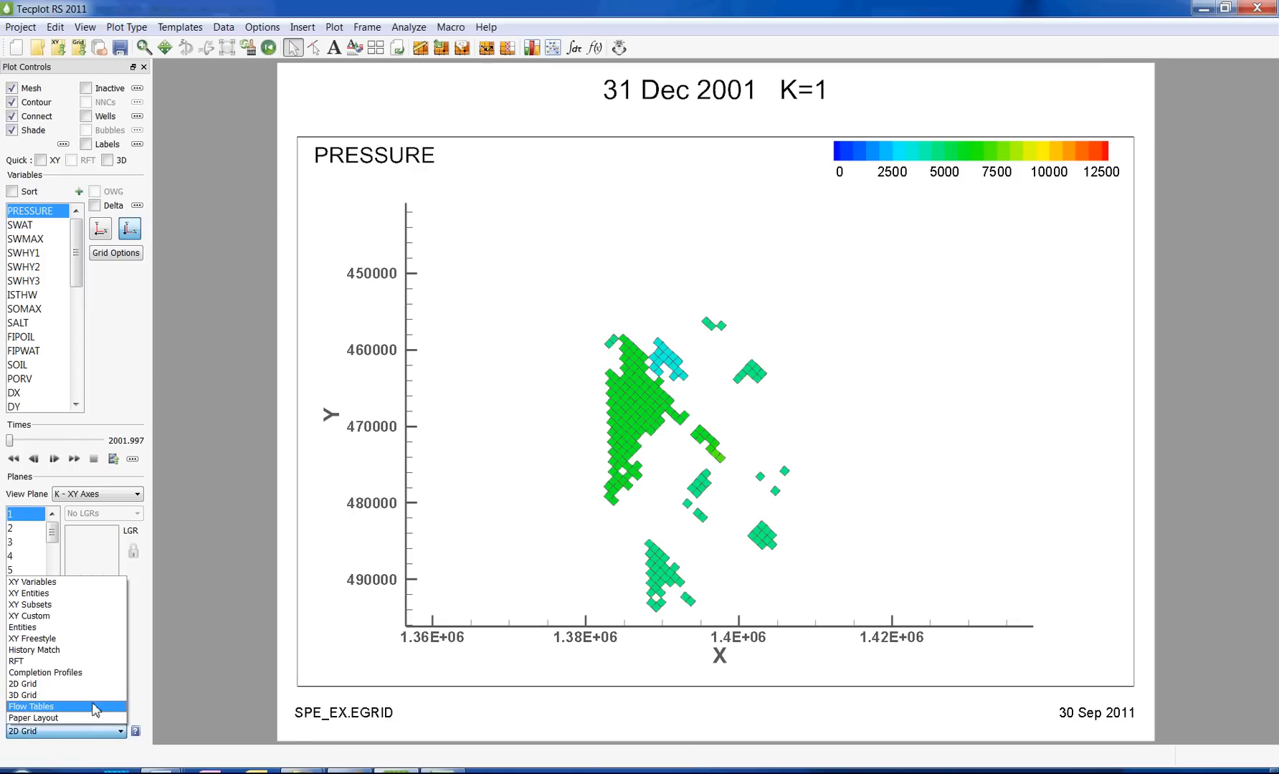
Switch the plot type to 3D Grid, showing pressure for 31 Dec 2001.
left_click(21, 694)
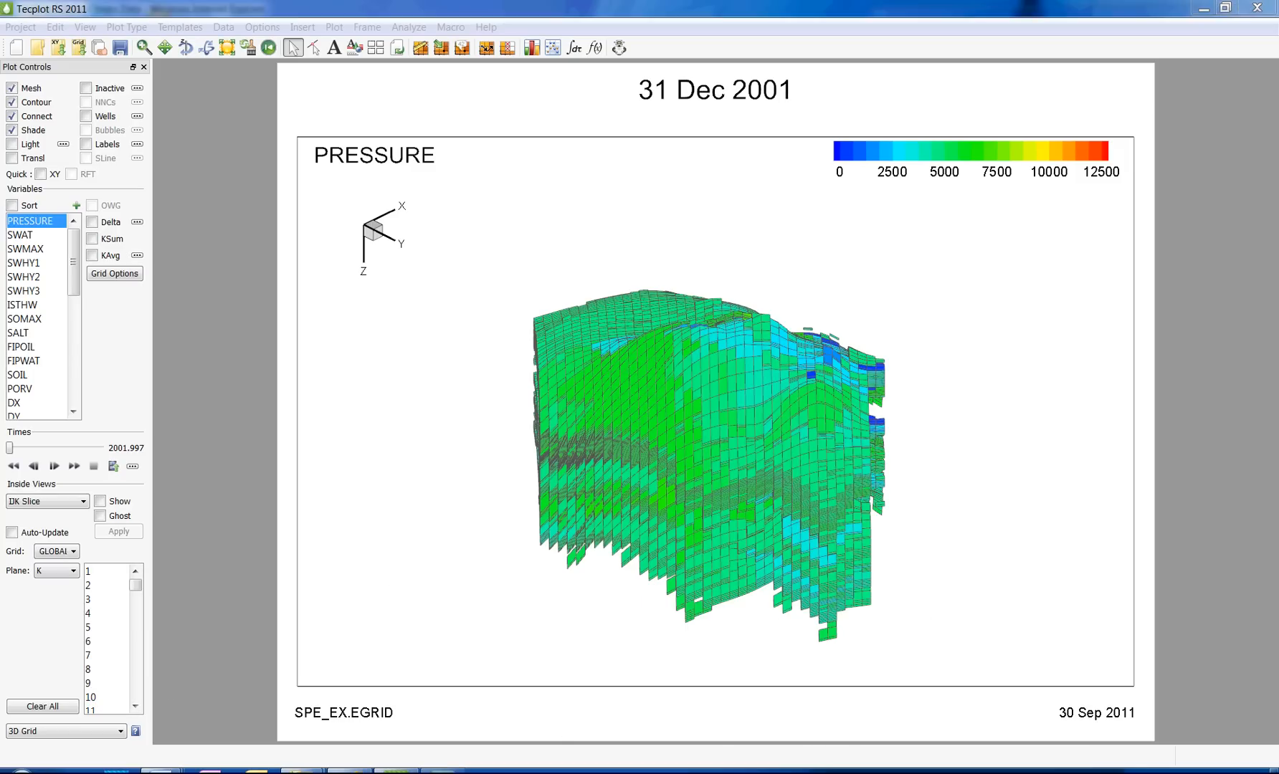
mouse_move(688, 411)
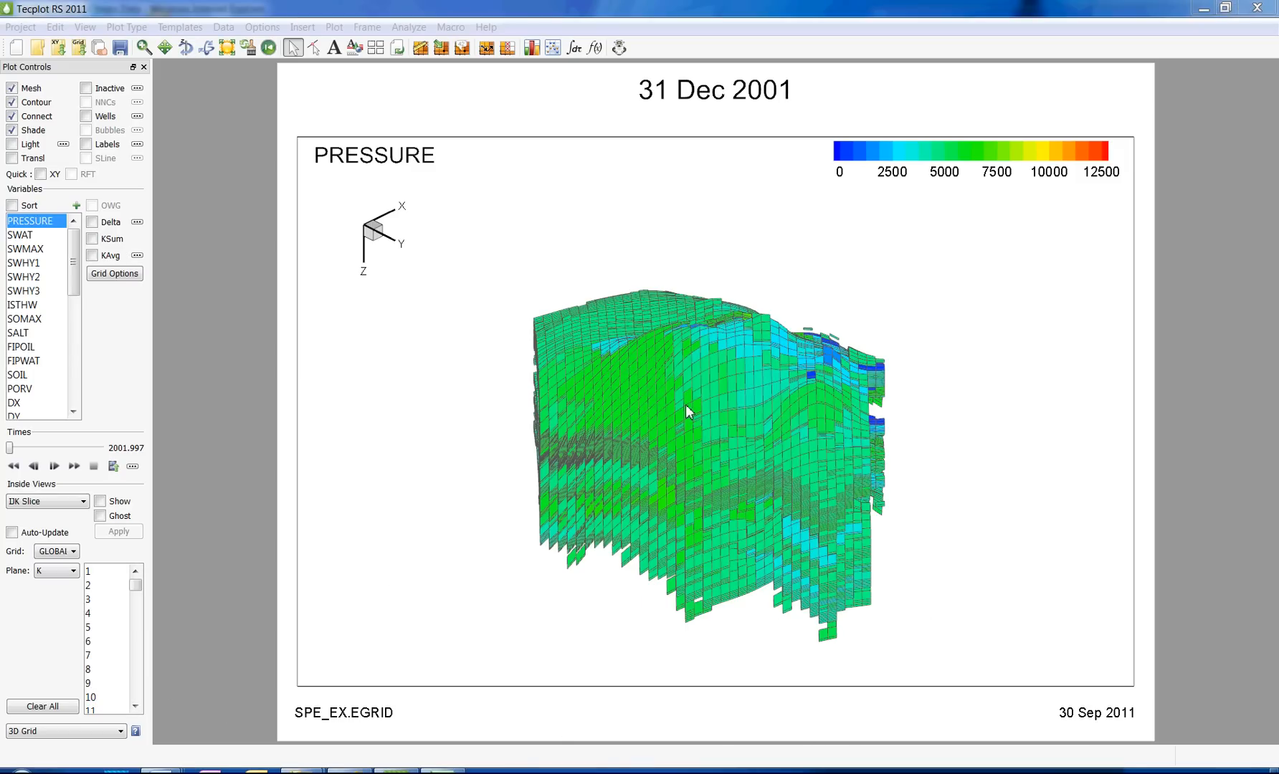